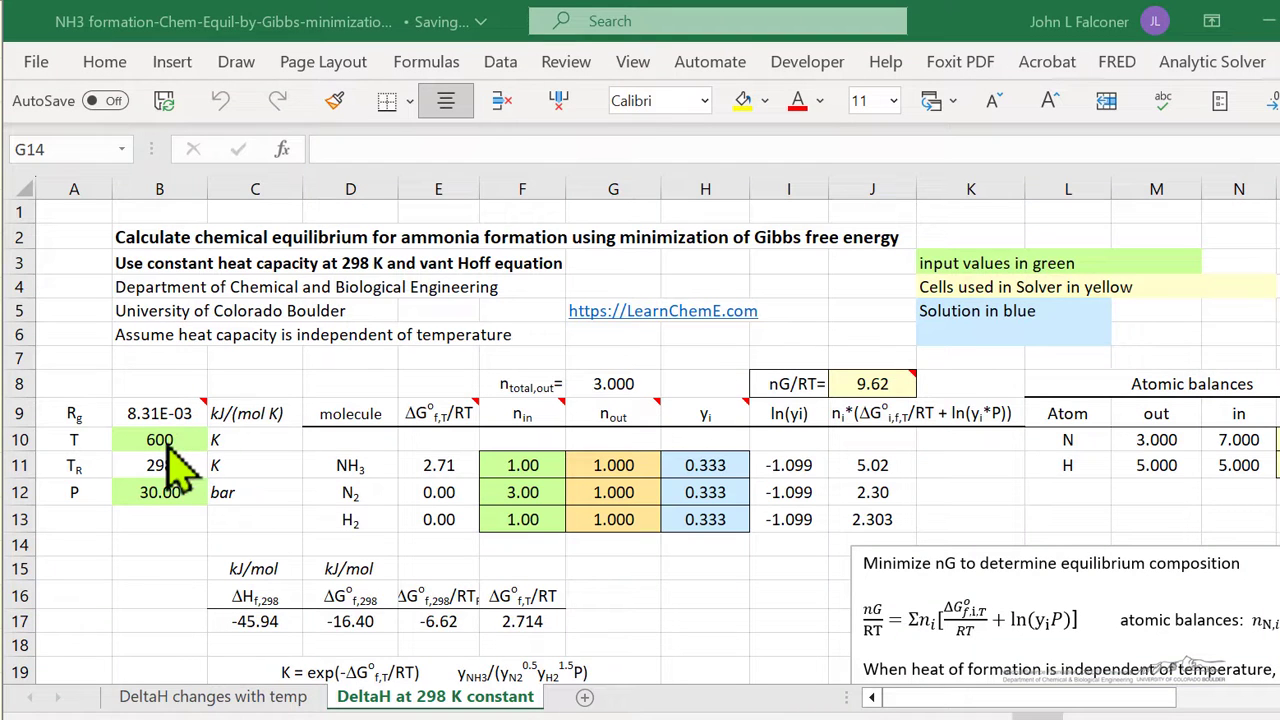
- Review the 600 K temperature, moles-out guesses G11:G13, objective J8 and terms J11:J13
left_click(159, 439)
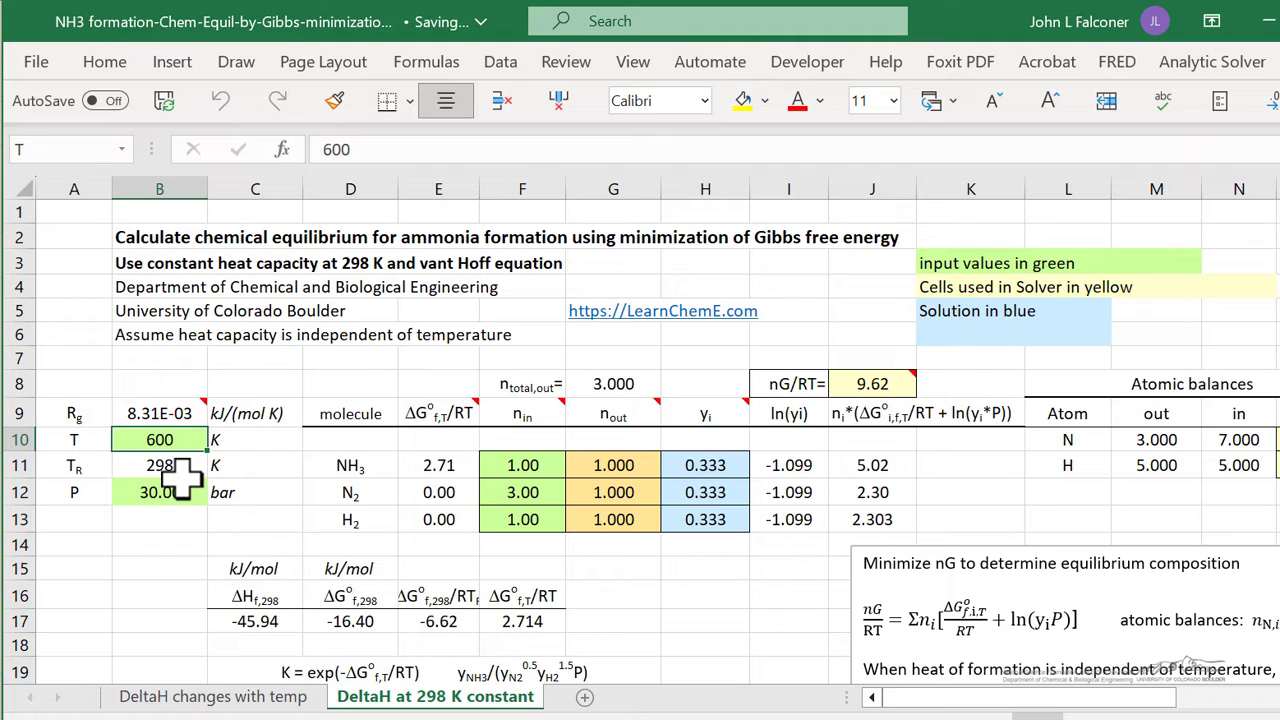
mouse_move(165, 485)
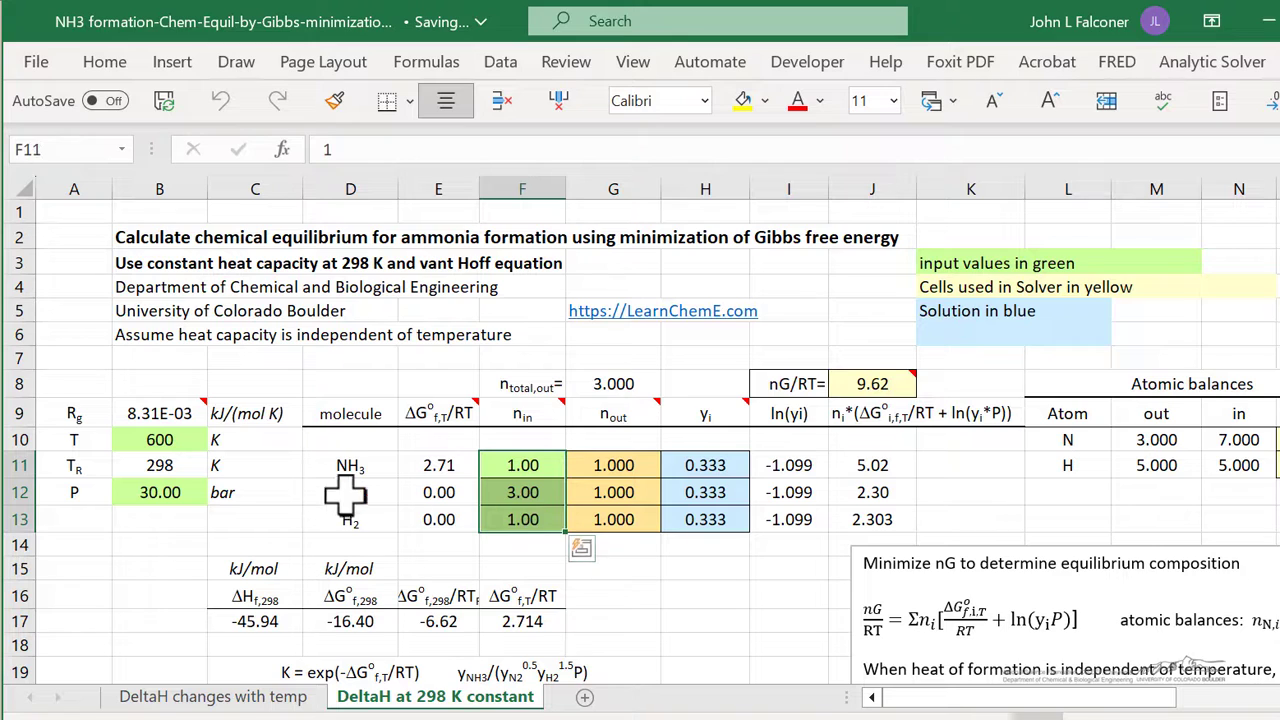
mouse_move(597, 363)
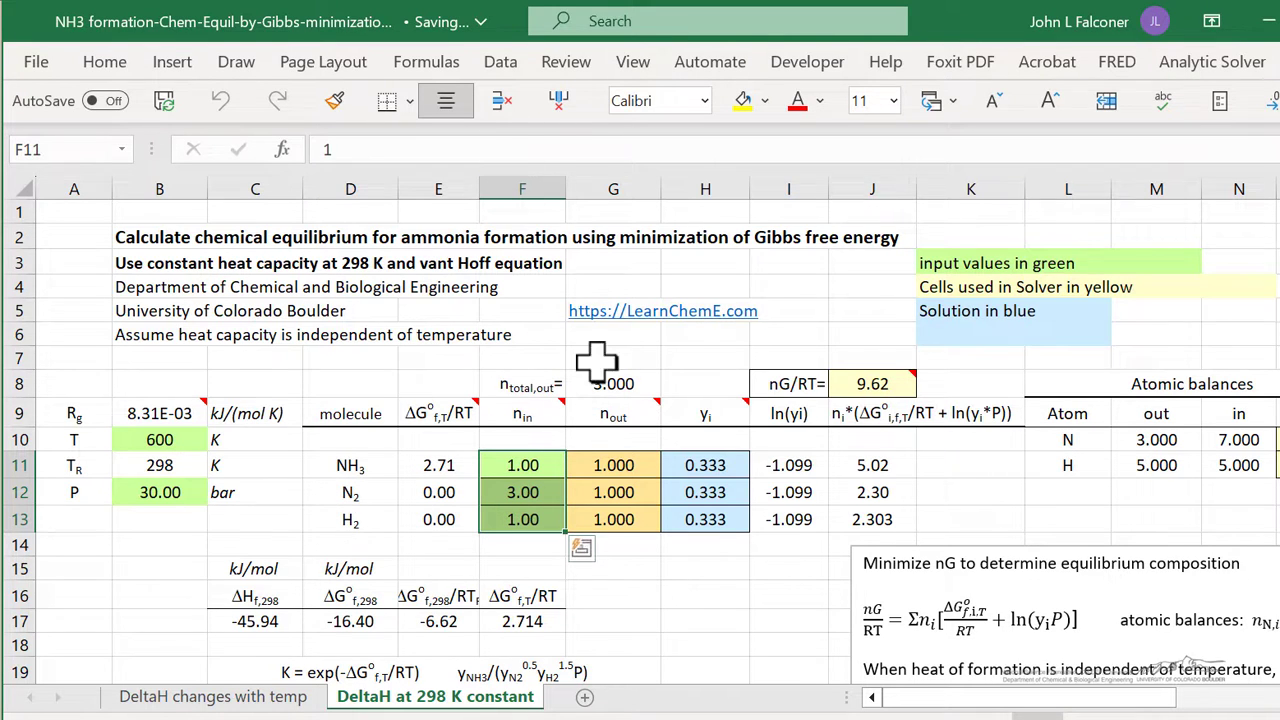
left_click(613, 464)
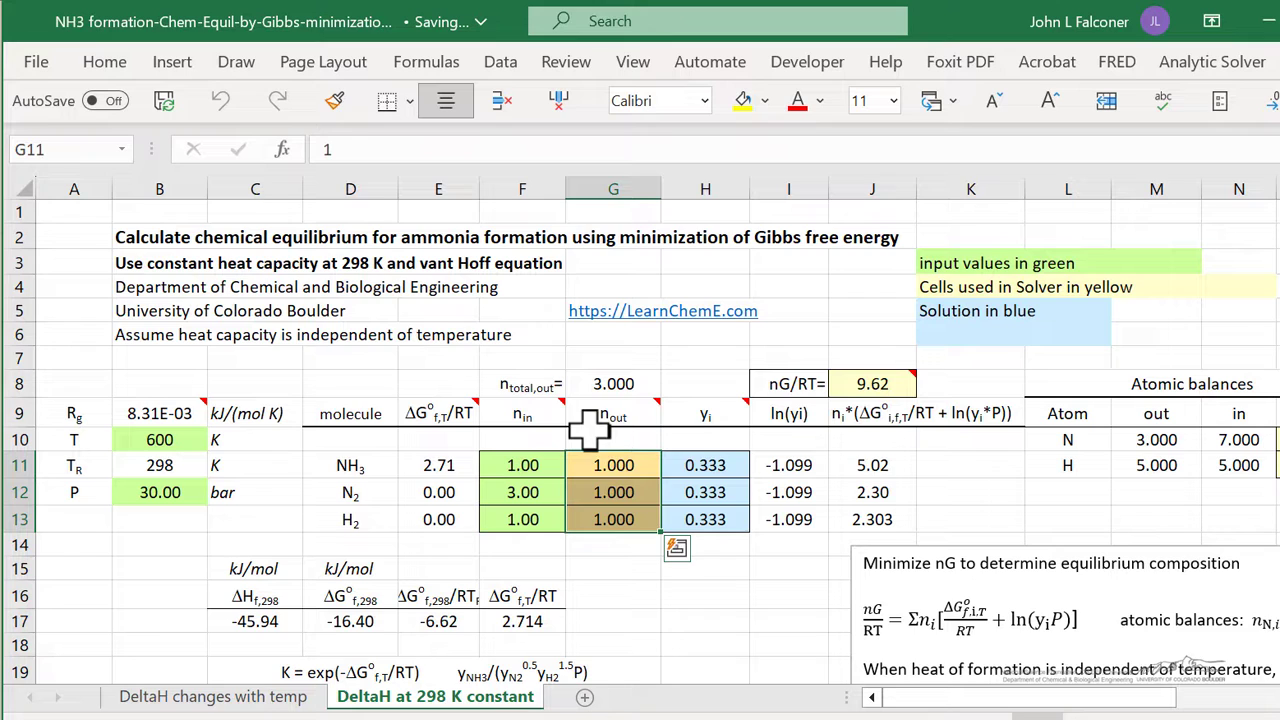
mouse_move(483, 390)
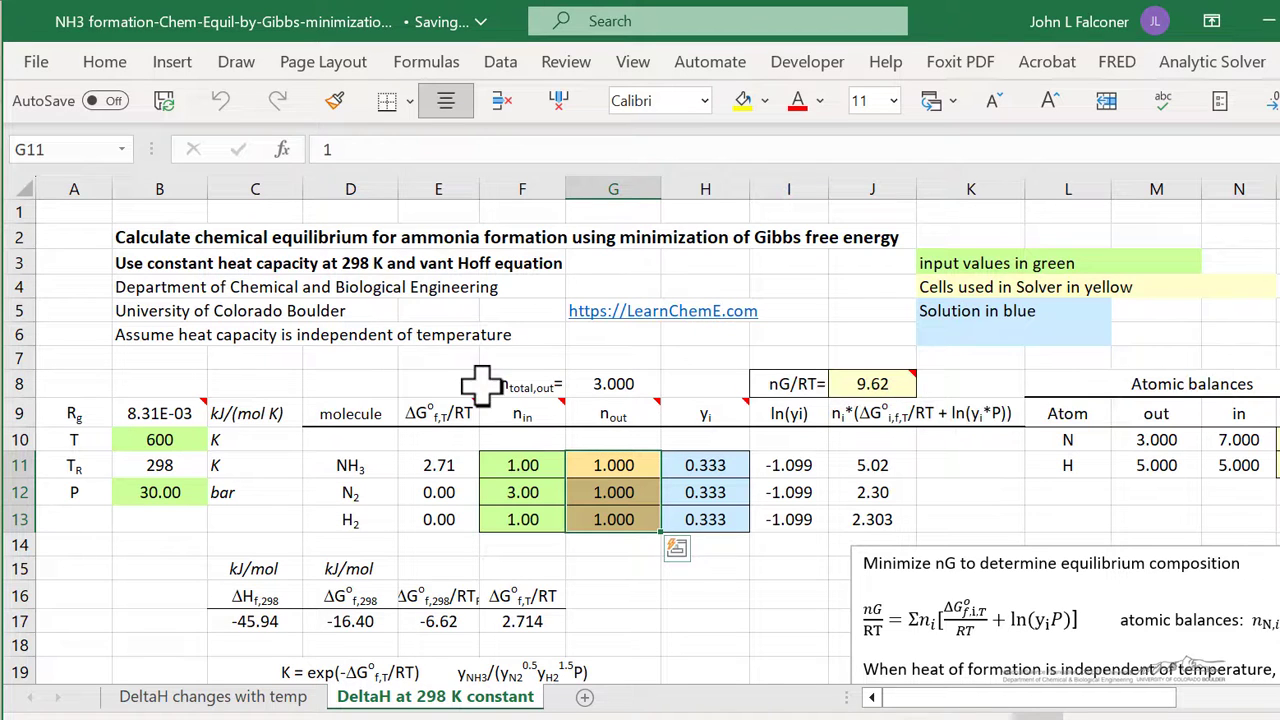
left_click(872, 383)
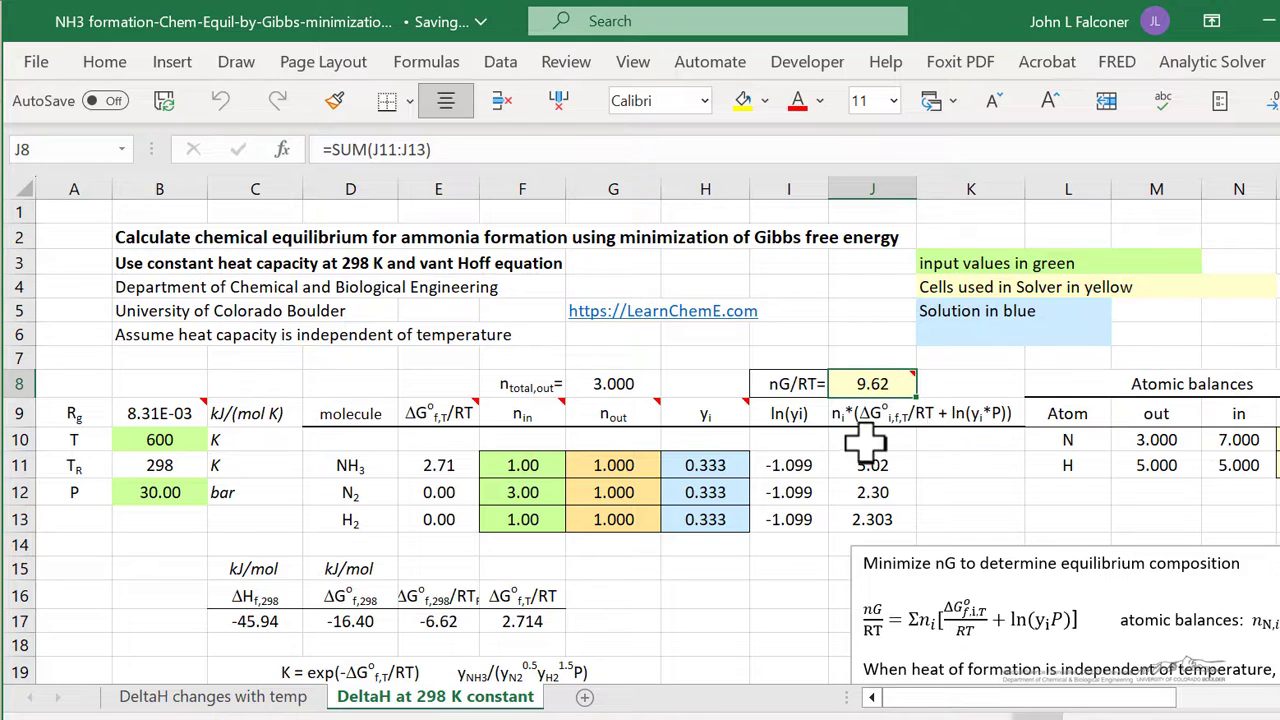
left_click_drag(872, 465, 872, 519)
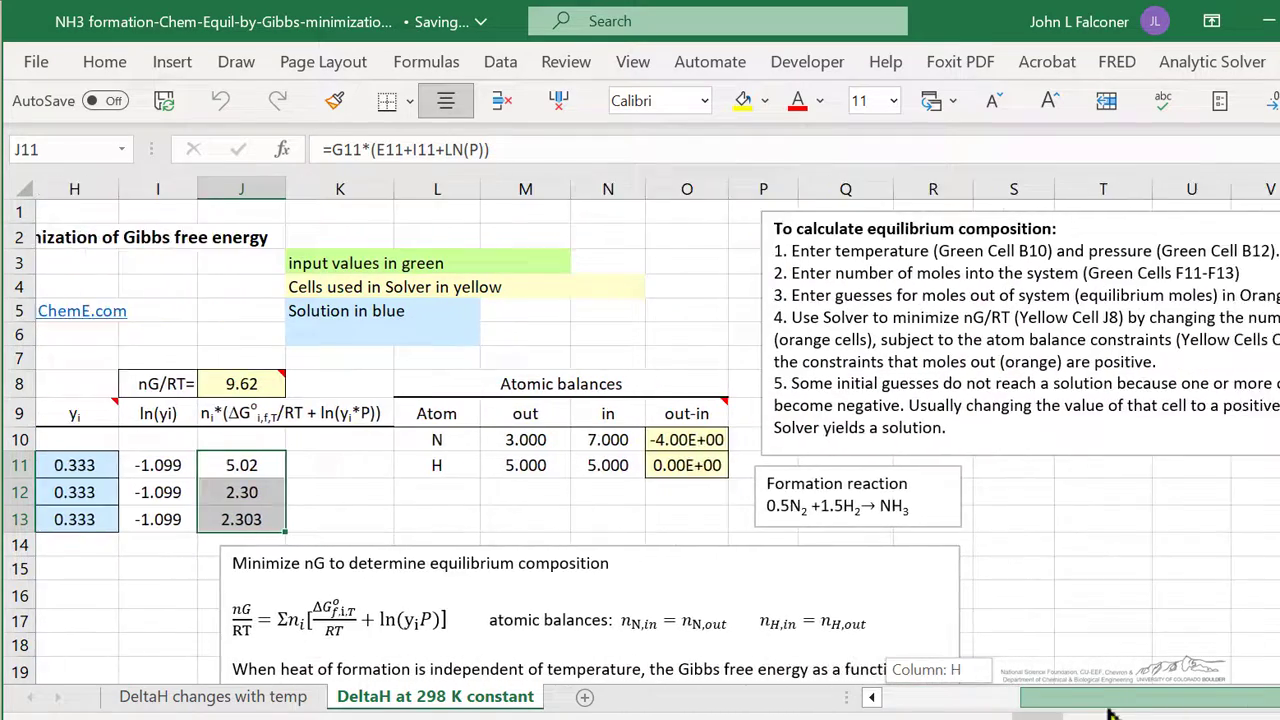
- Check the atom-balance cells and open Solver to minimise $J$8 over G11:G13
scroll("right", 3)
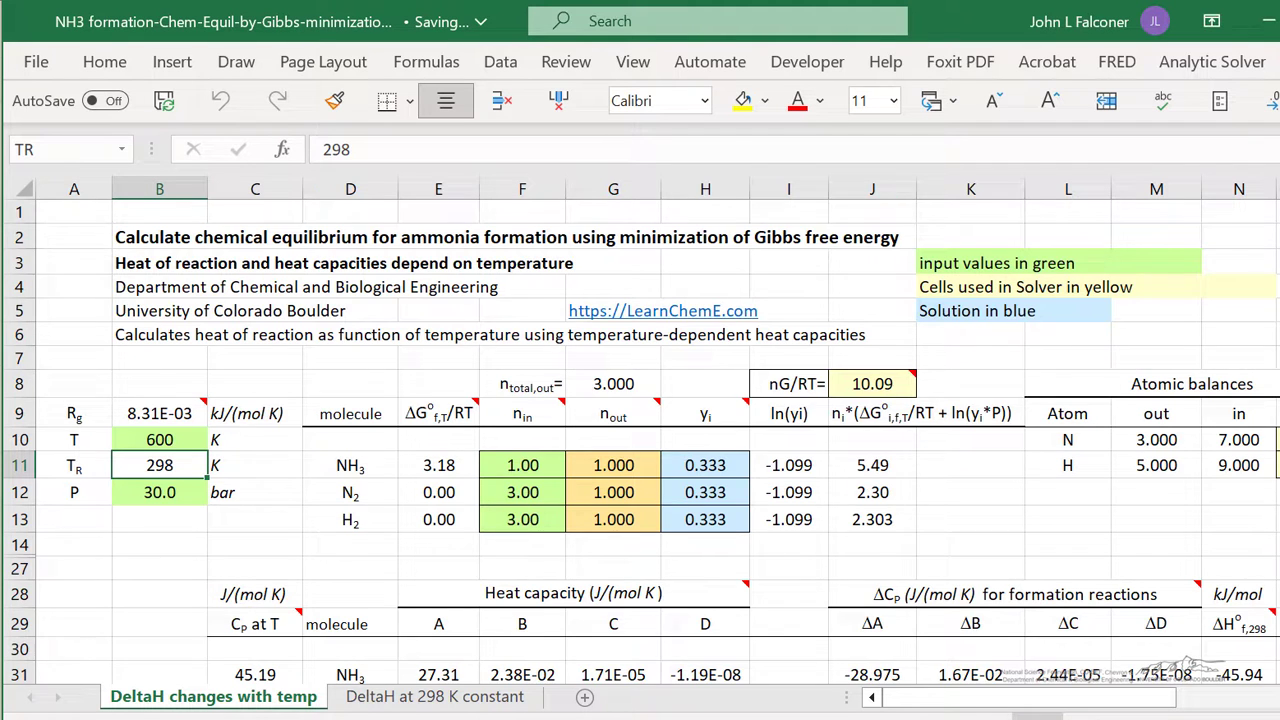
scroll("down", 3)
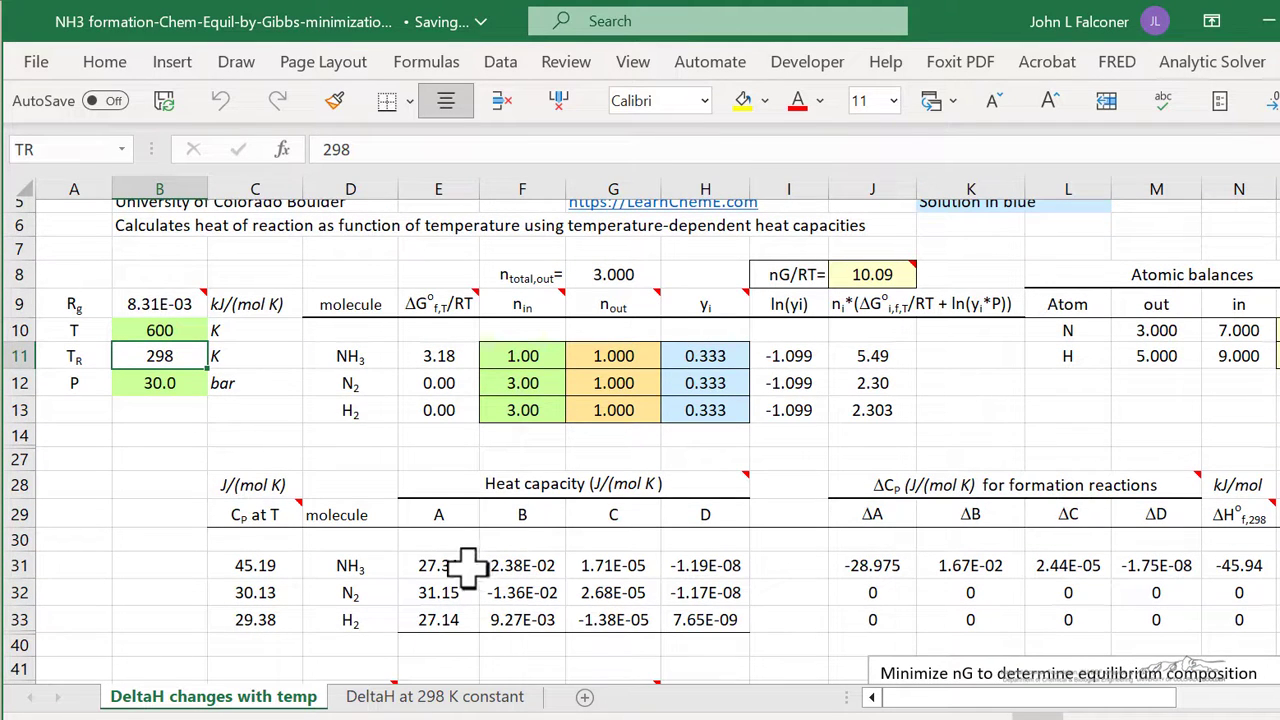
mouse_move(550, 645)
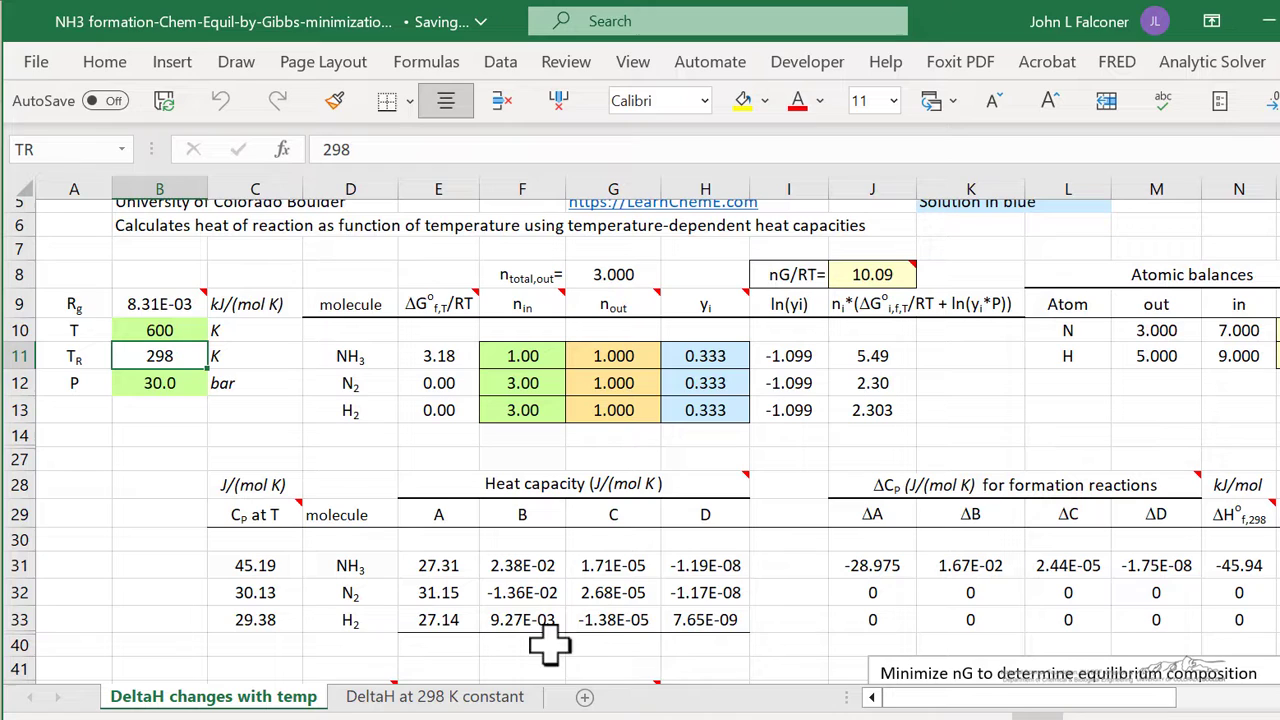
mouse_move(910, 690)
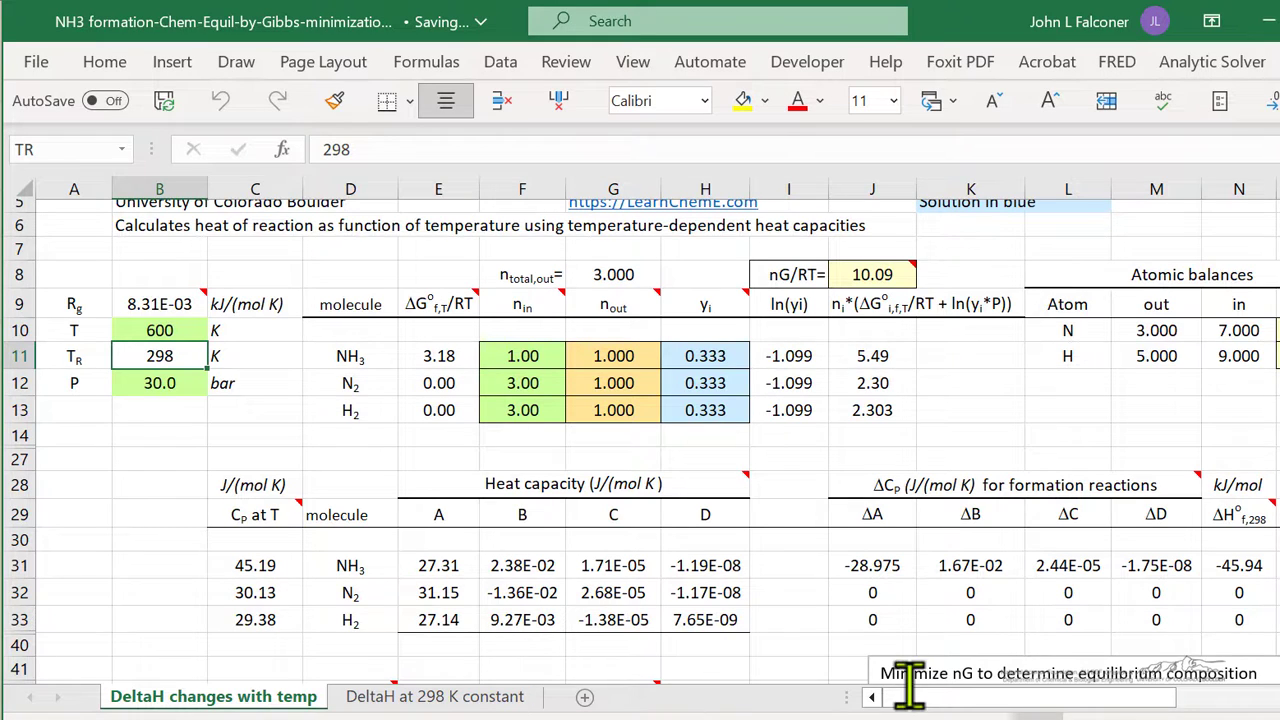
scroll("right", 3)
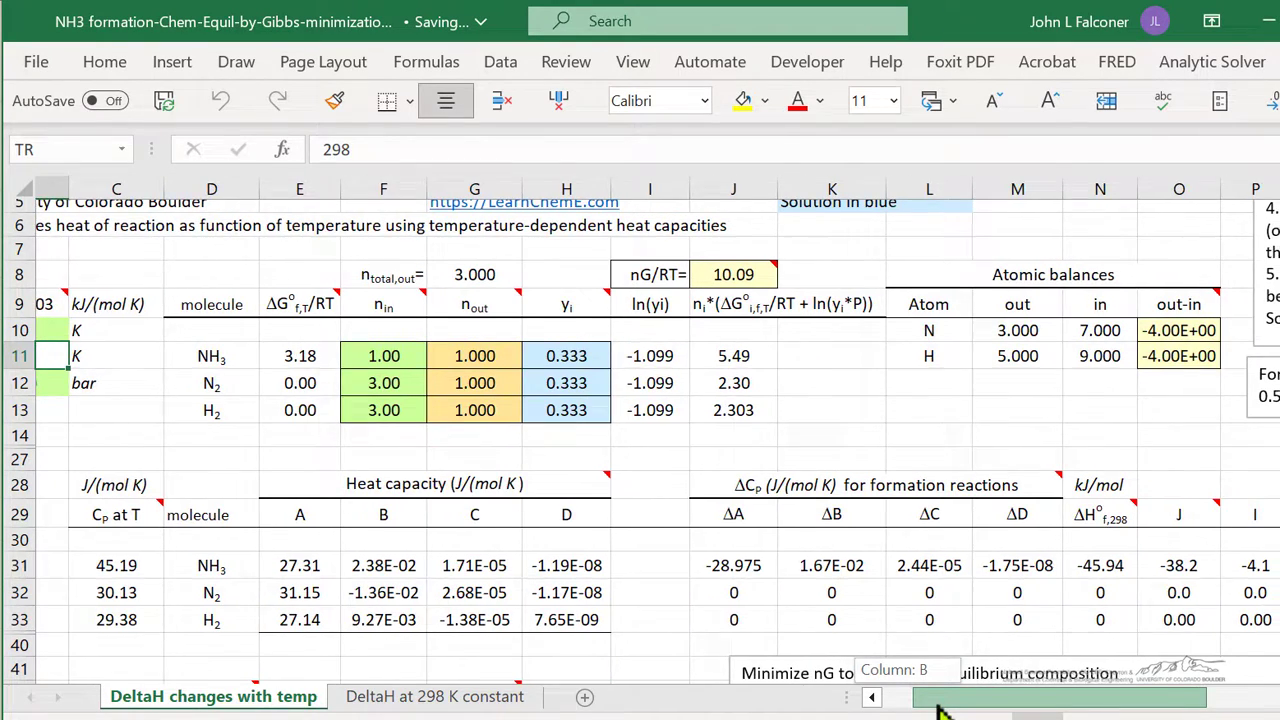
scroll("right", 3)
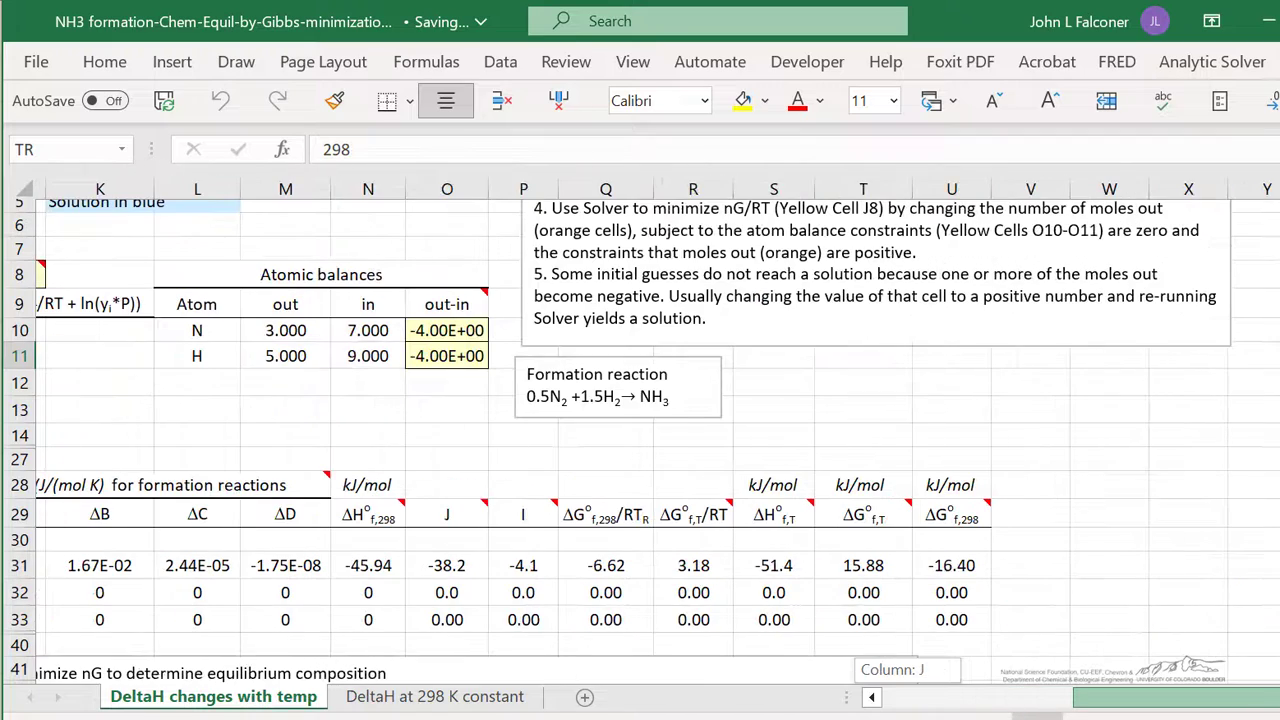
scroll("down", 3)
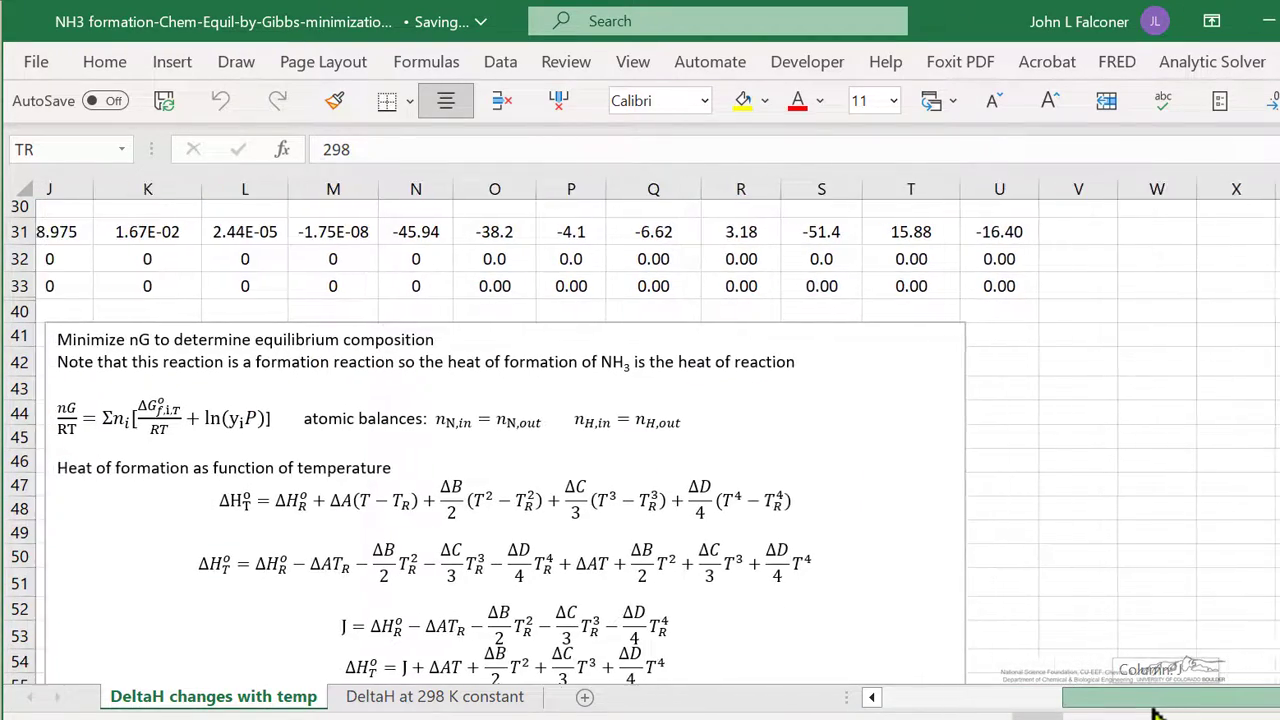
scroll("down", 3)
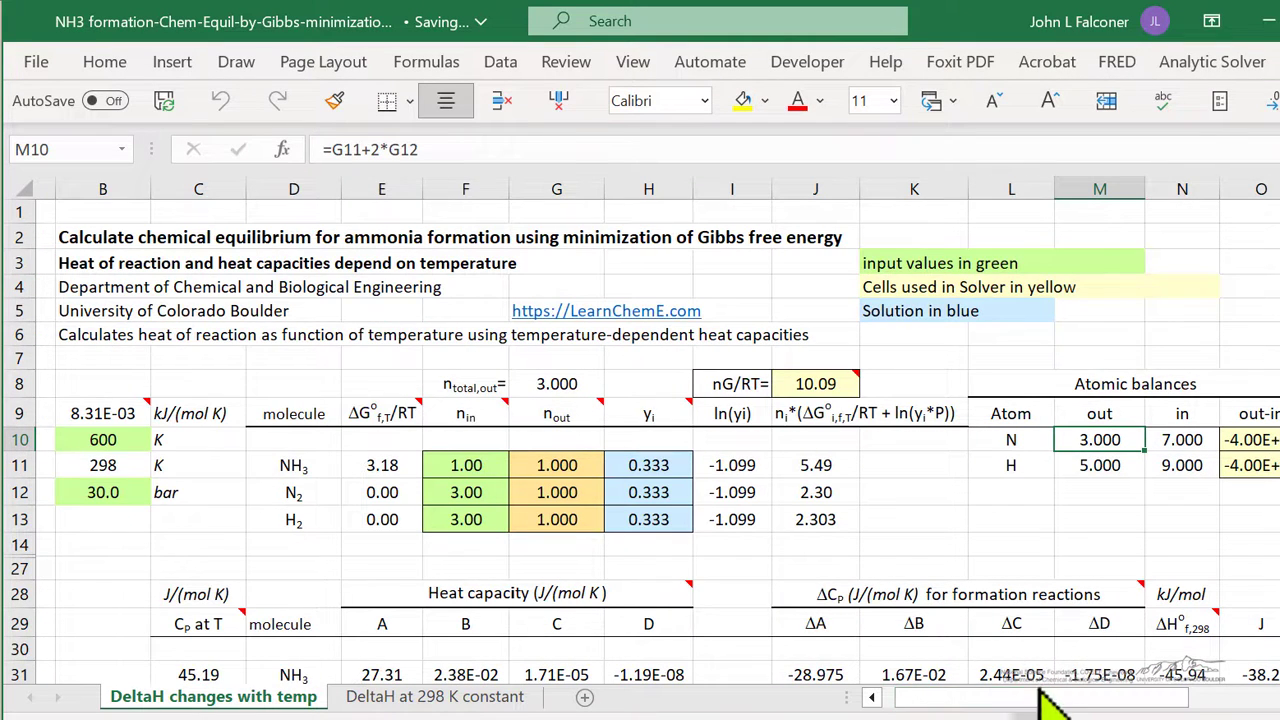
mouse_move(858, 315)
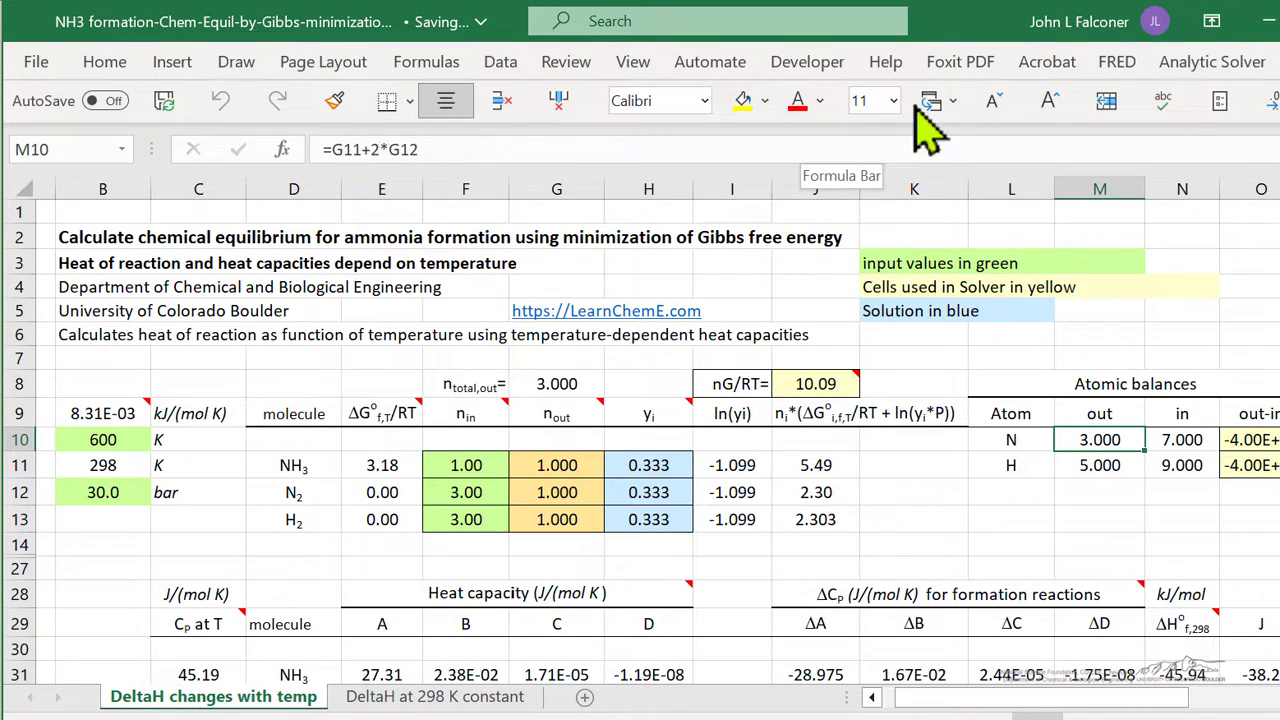
left_click(500, 61)
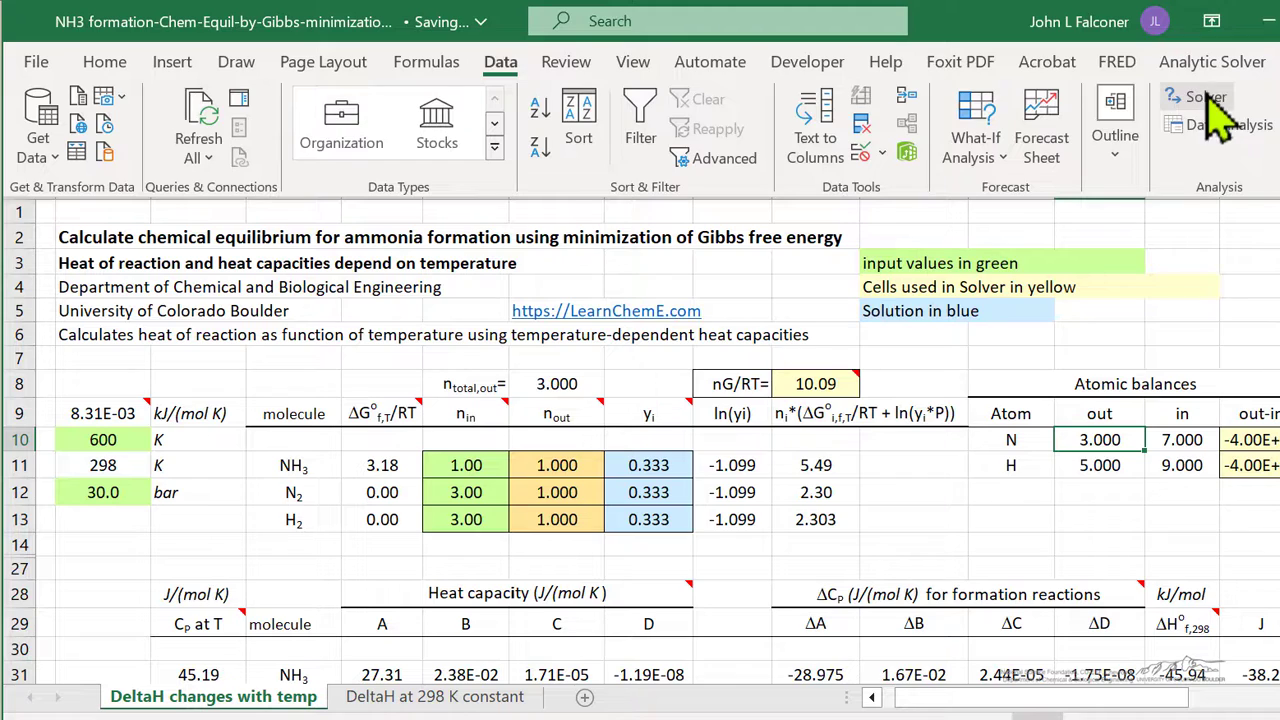
left_click(1198, 96)
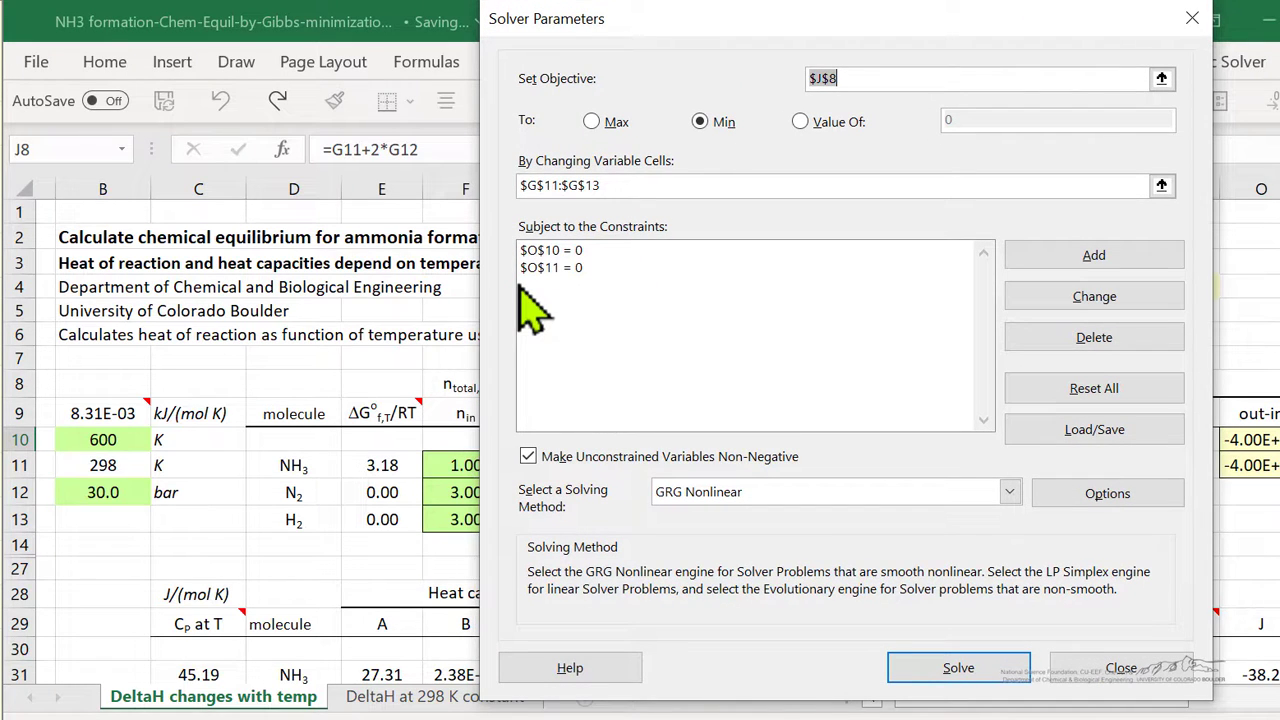
mouse_move(540, 315)
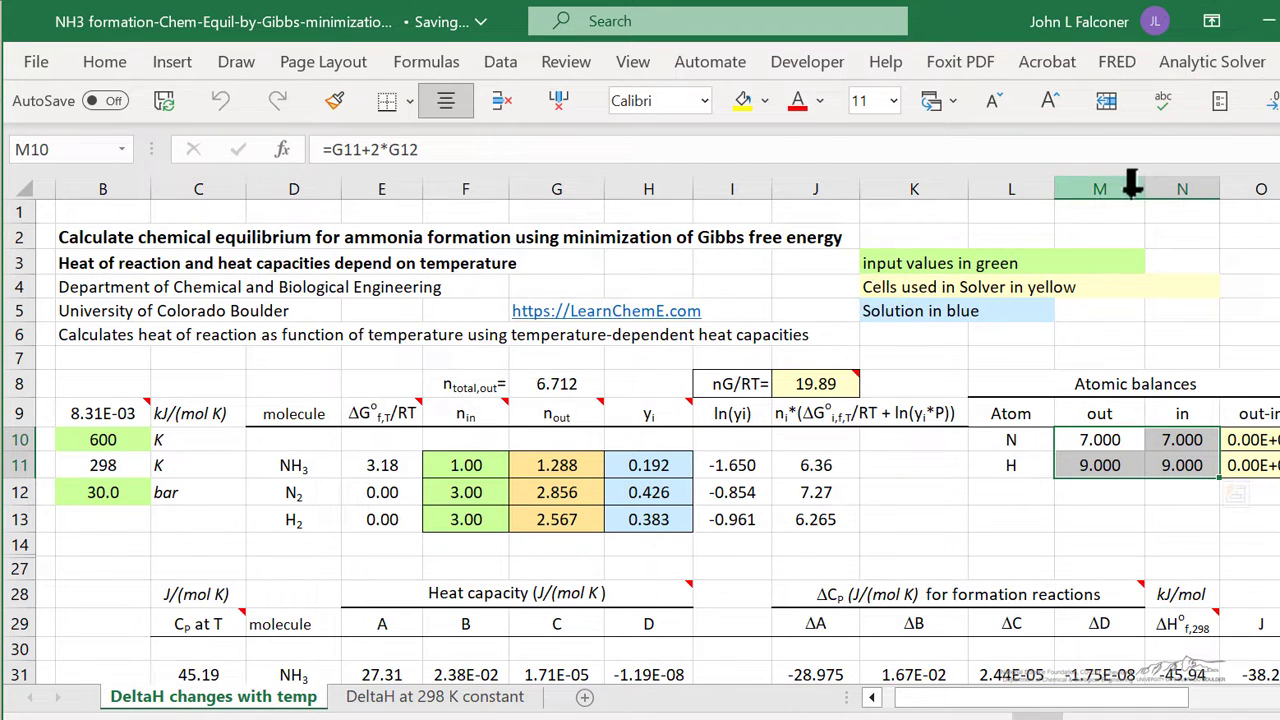
scroll("down", 3)
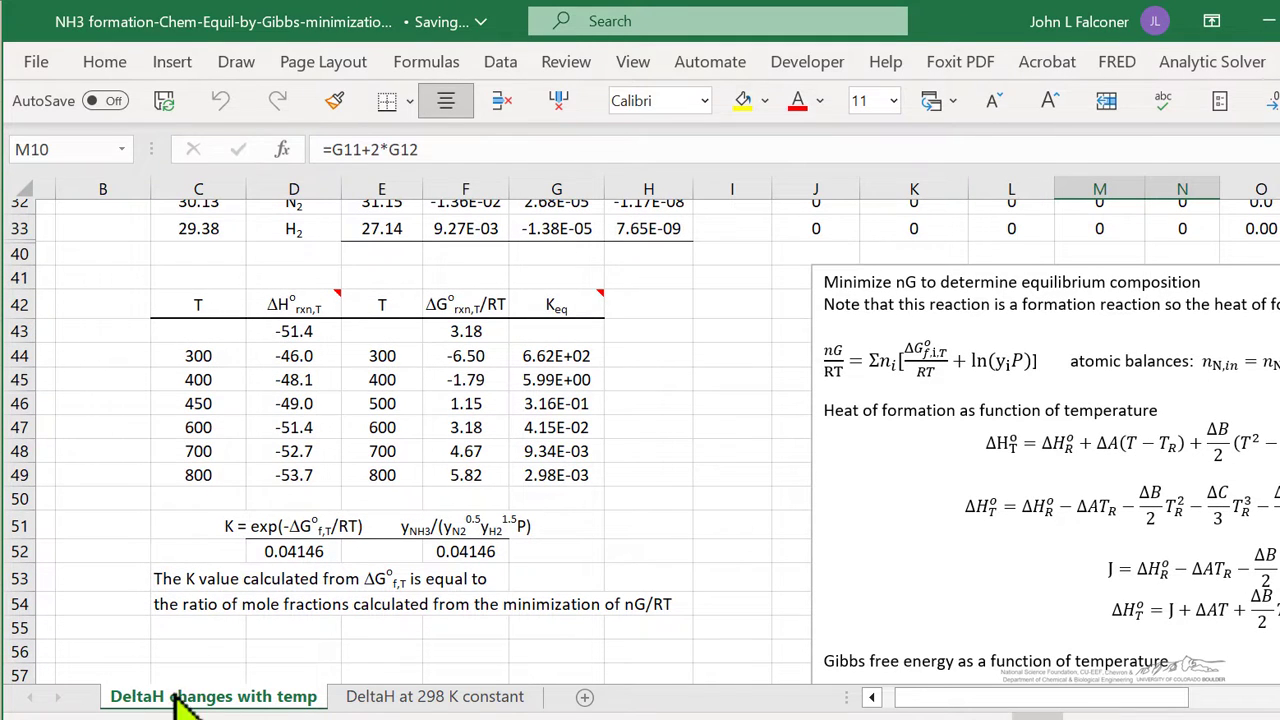
left_click(294, 551)
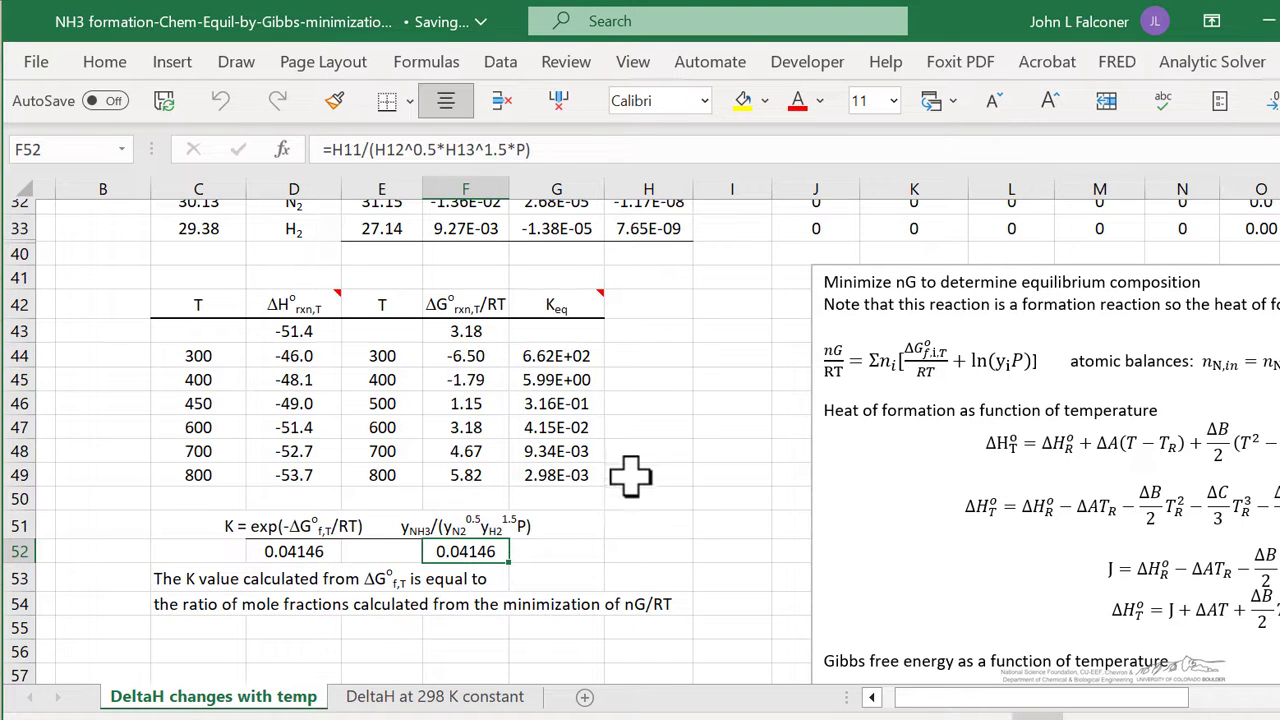
mouse_move(710, 462)
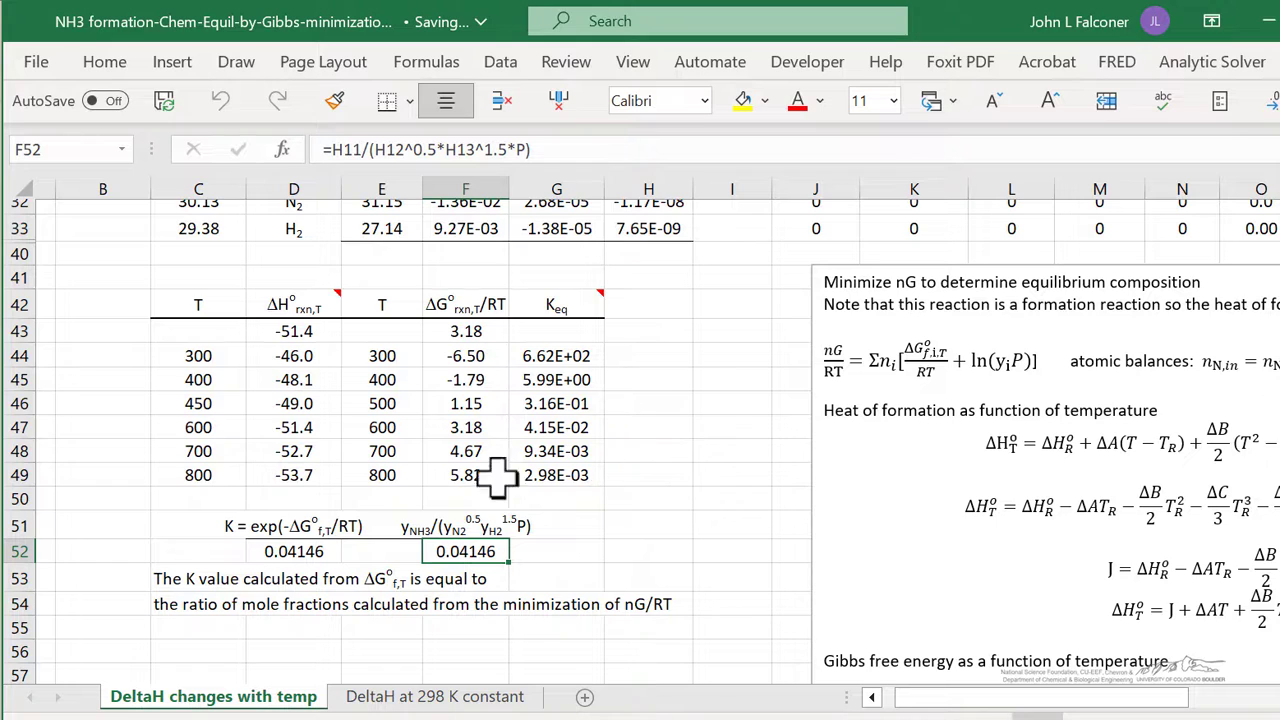
mouse_move(545, 520)
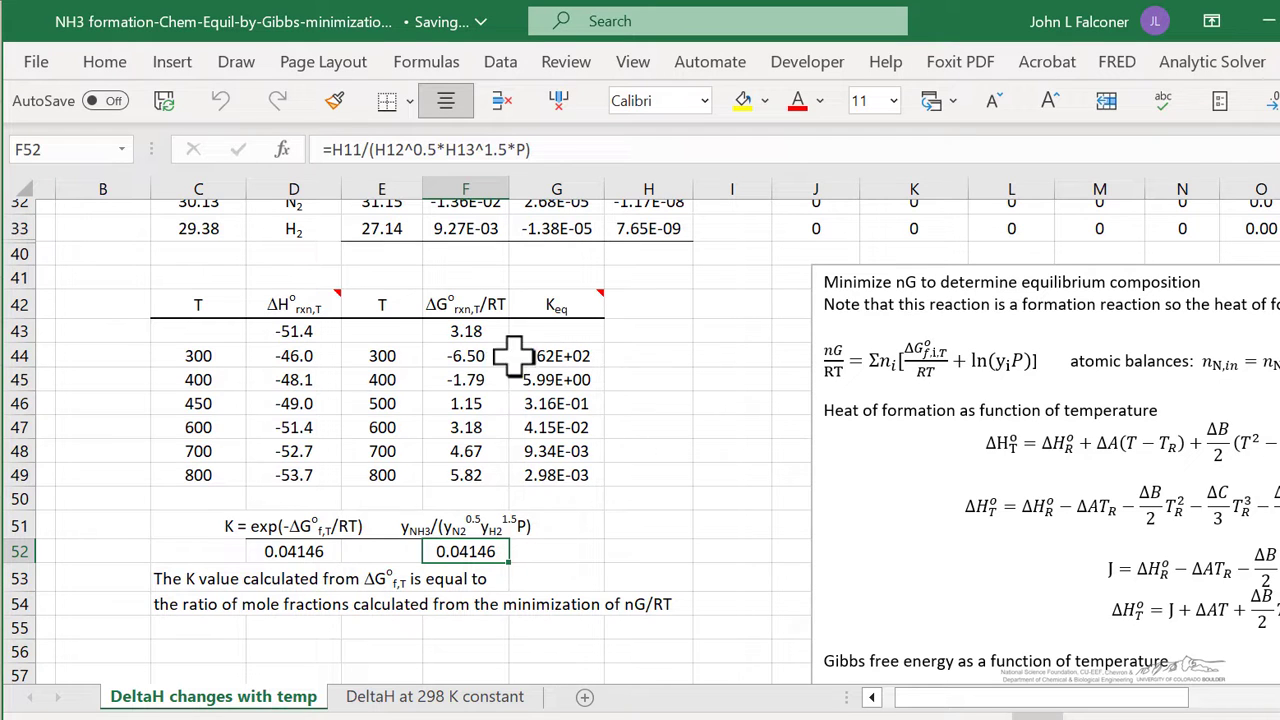
scroll("up", 3)
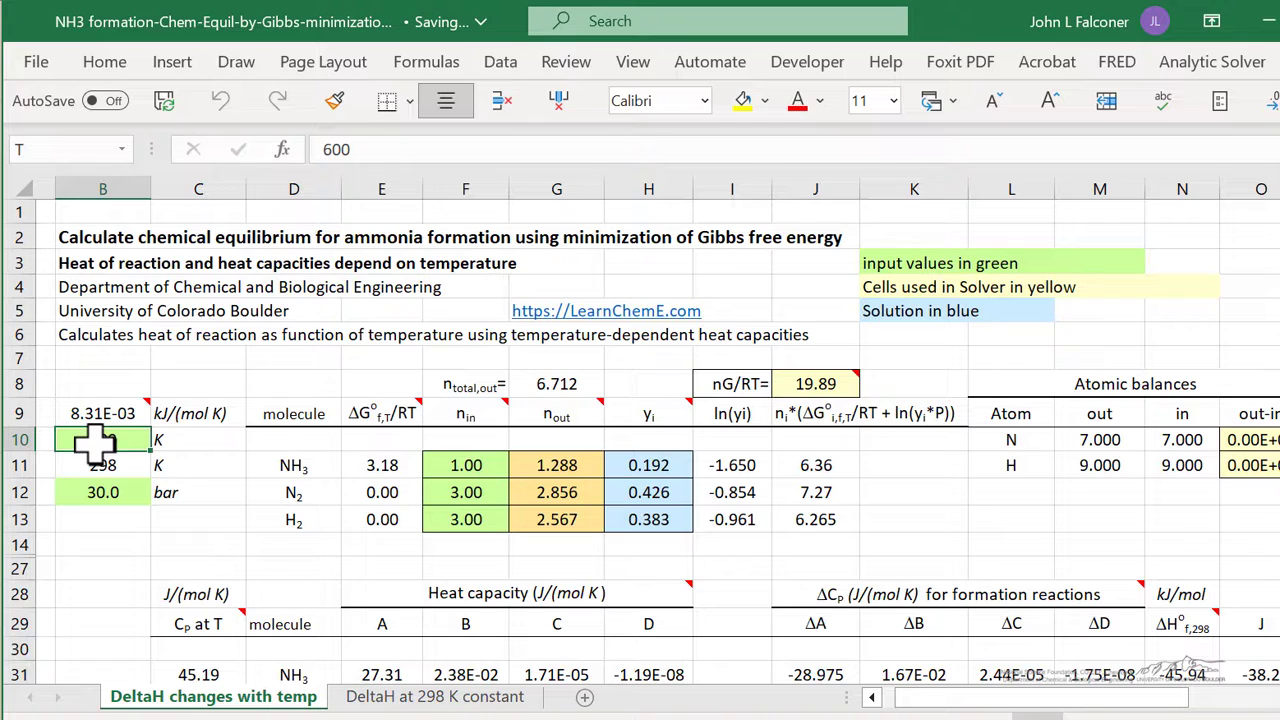
- Set the temperature to 800 K, rerun Solver and accept the #NUM! result
type("800")
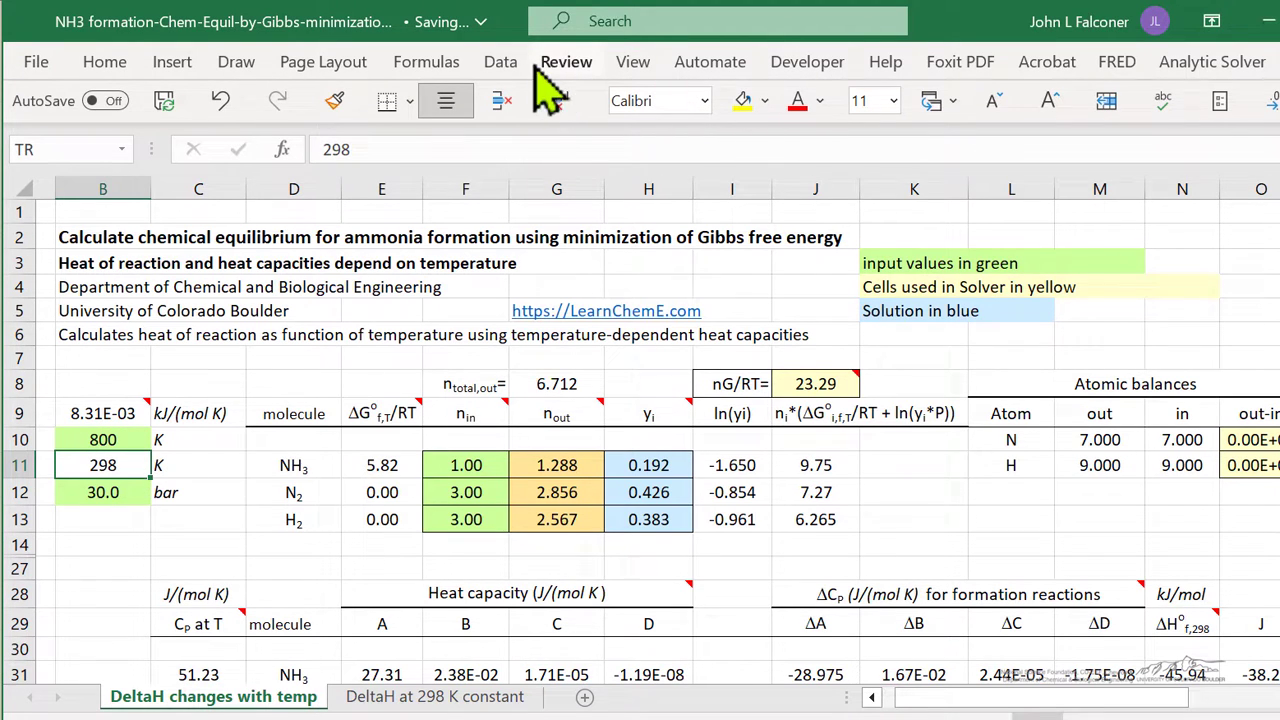
left_click(500, 61)
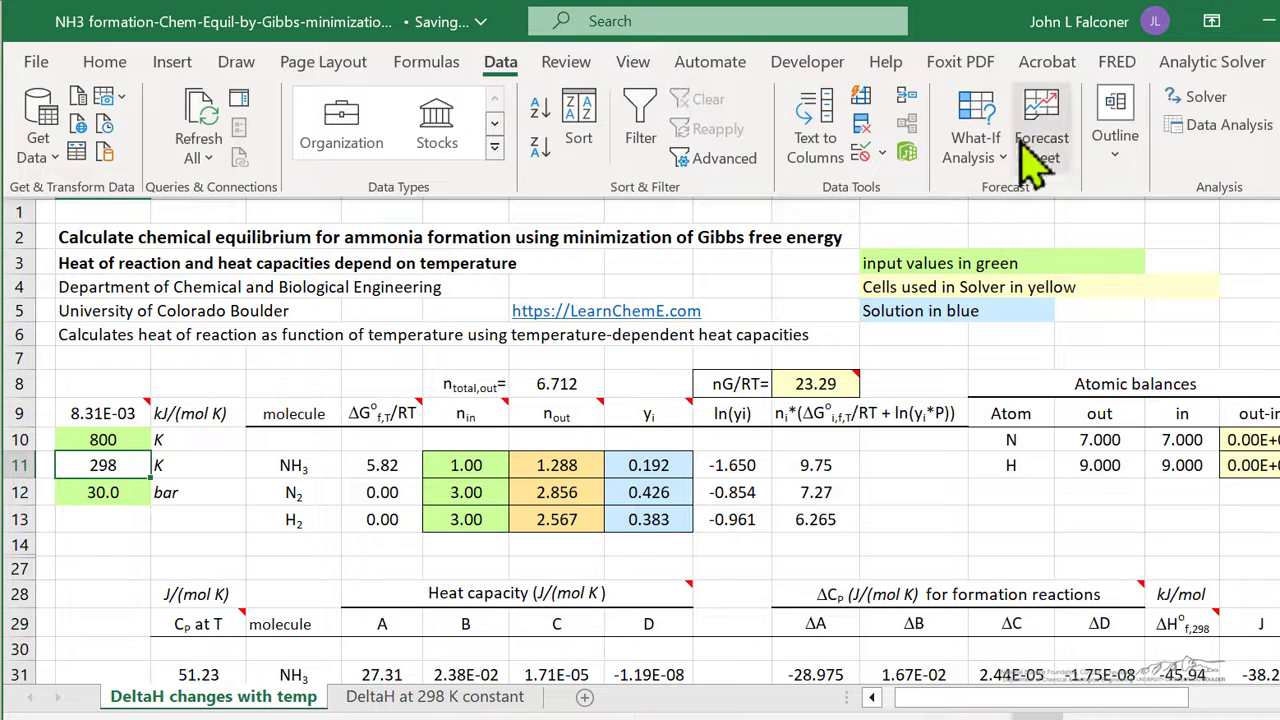
left_click(1195, 96)
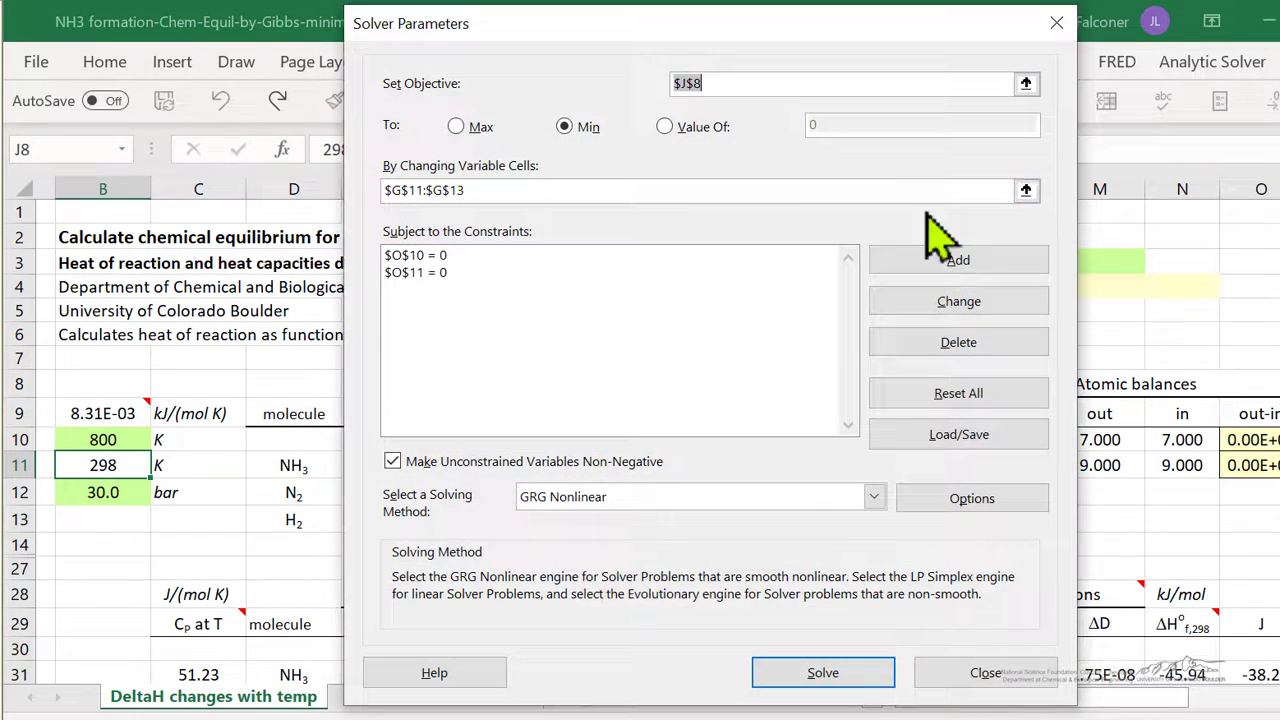
left_click(822, 672)
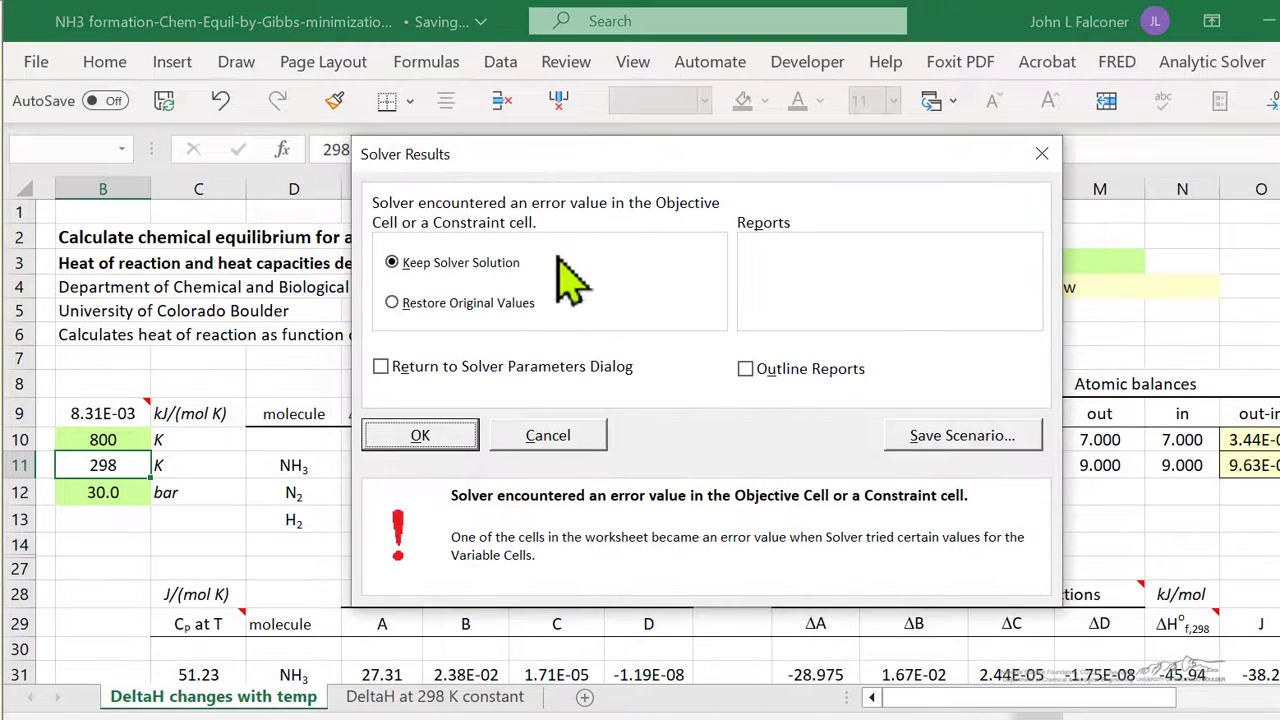
left_click(420, 435)
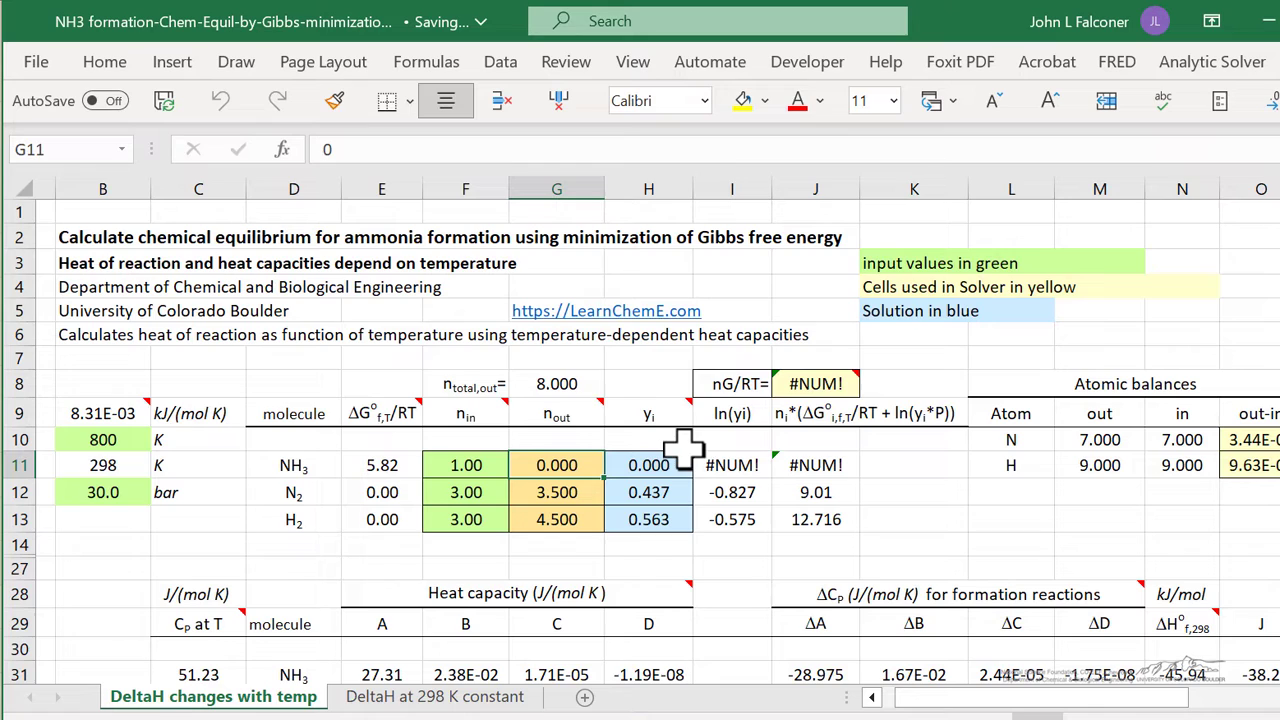
mouse_move(233, 558)
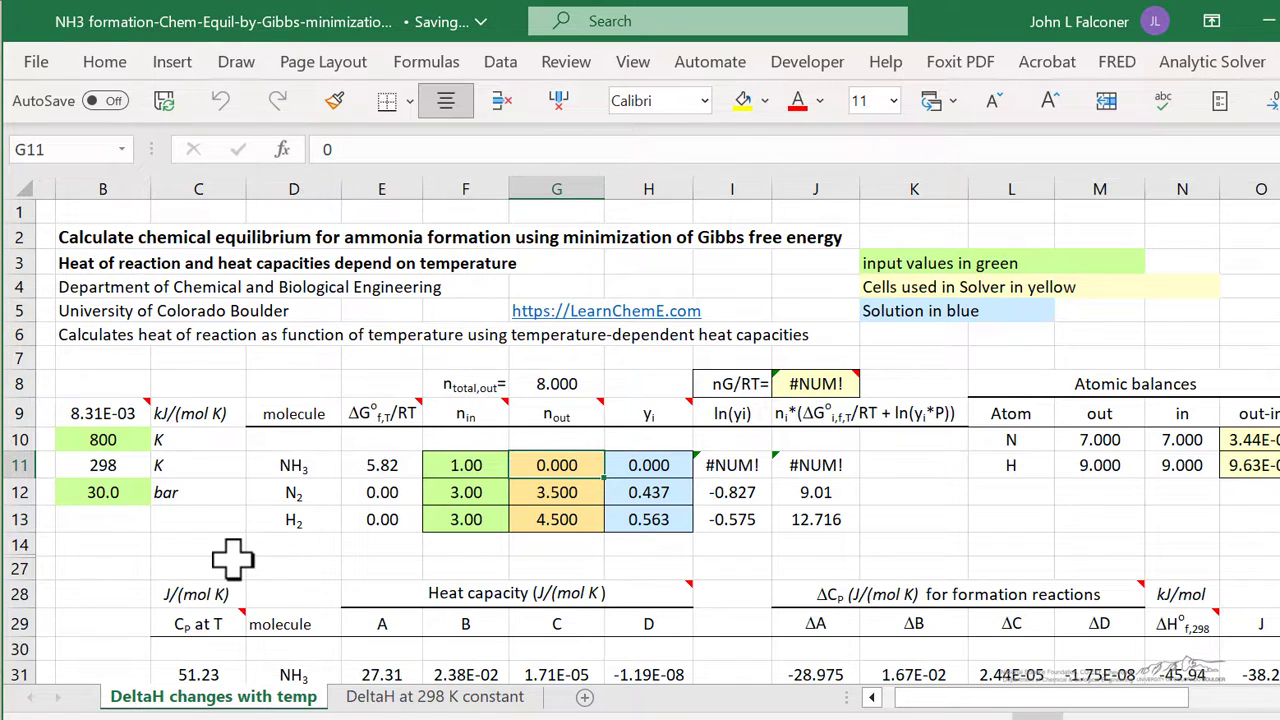
scroll("down", 3)
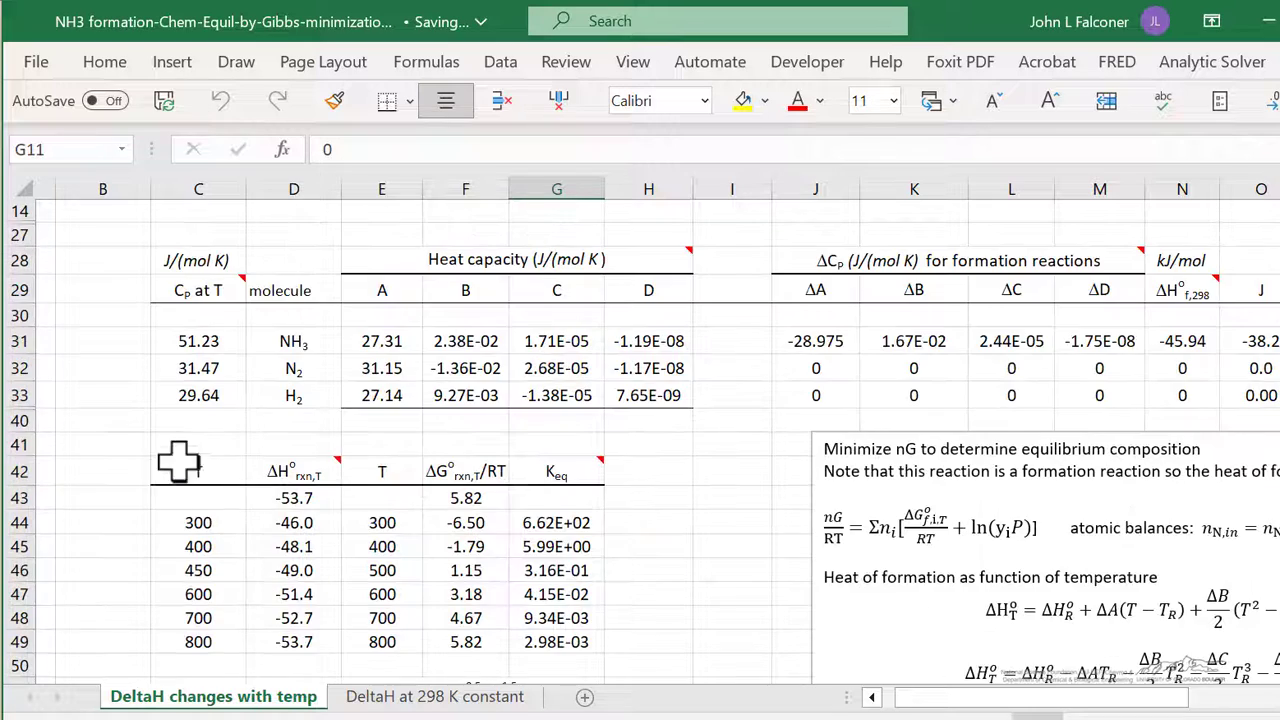
scroll("up", 3)
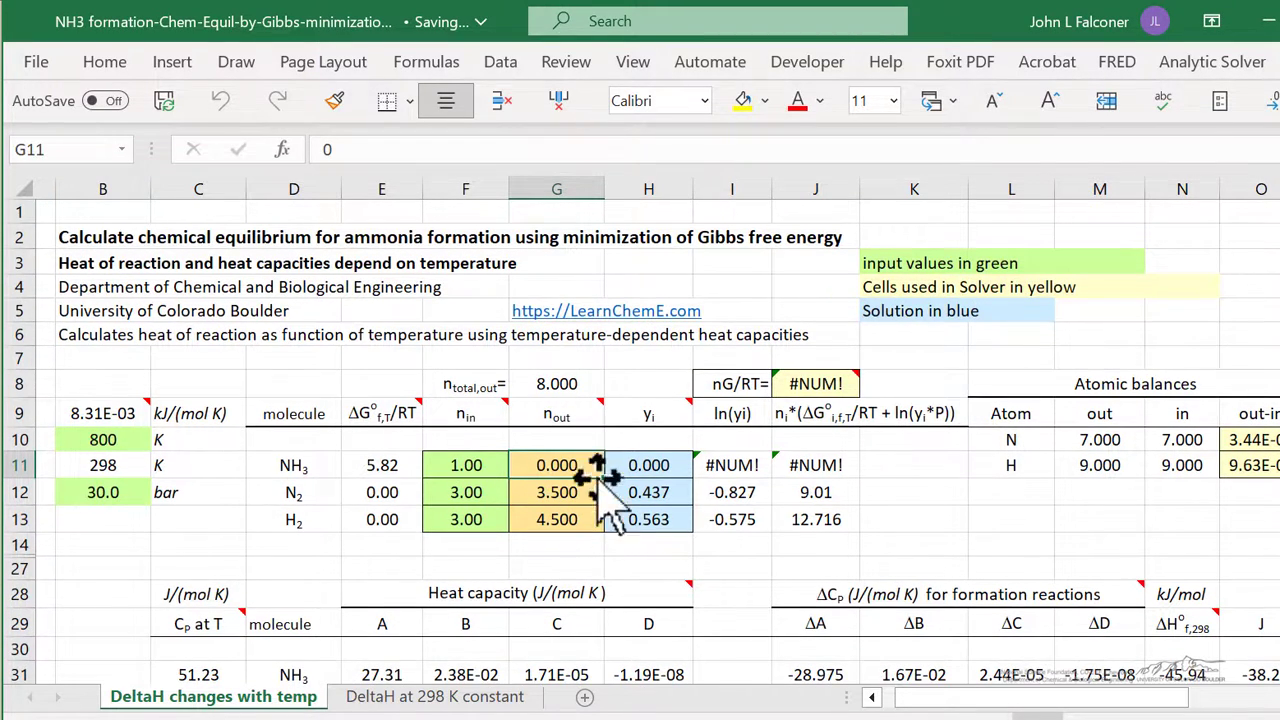
mouse_move(725, 405)
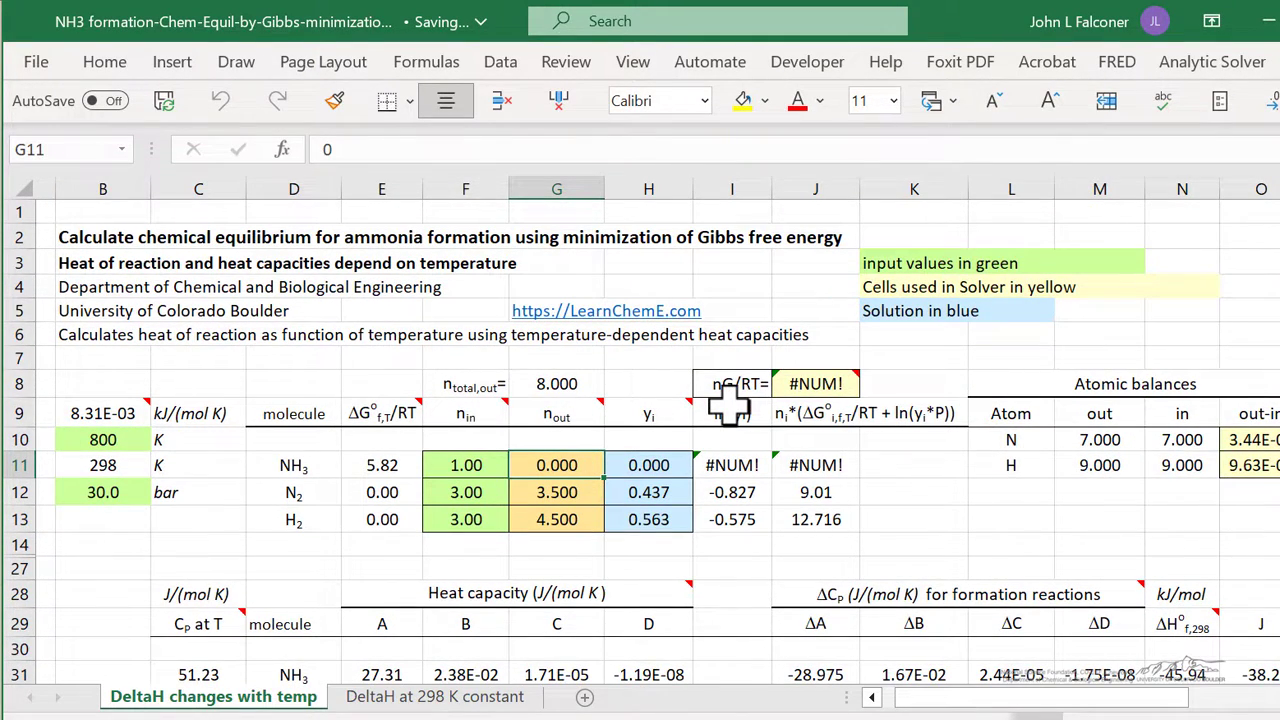
- Start ammonia's outlet moles at 0.1, rerun Solver and keep the 800 K solution
type(".1")
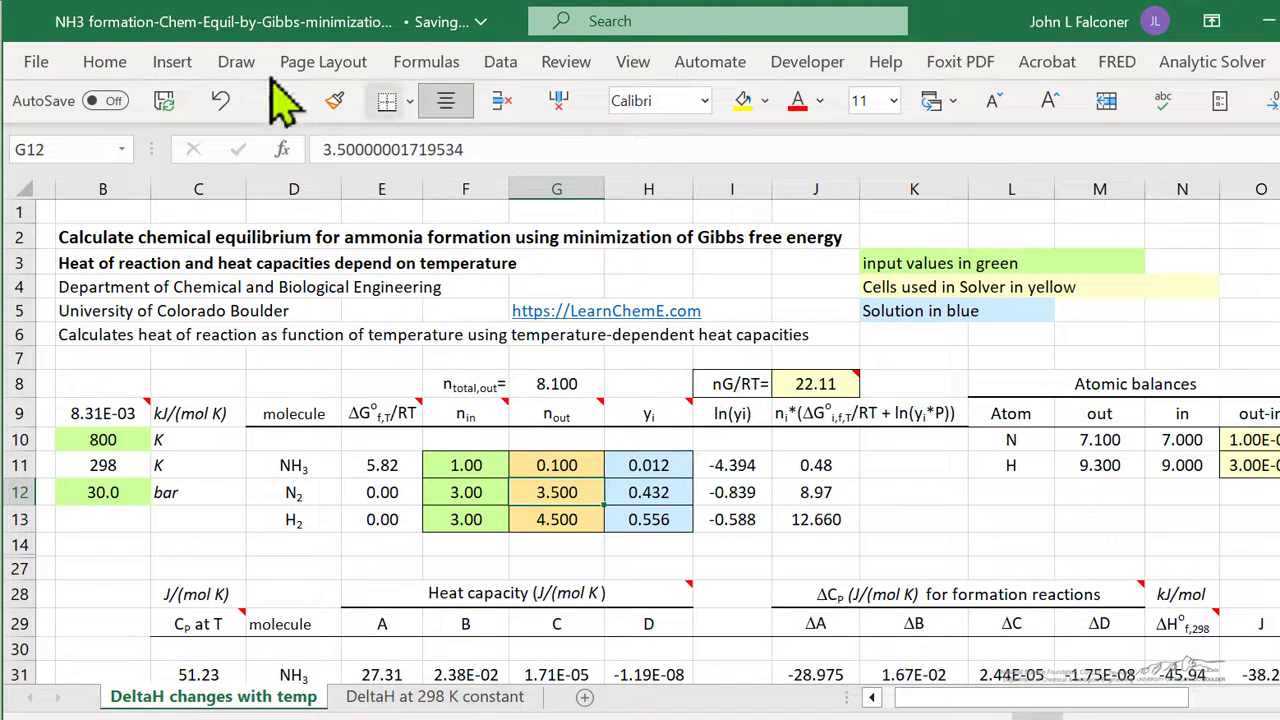
left_click(500, 61)
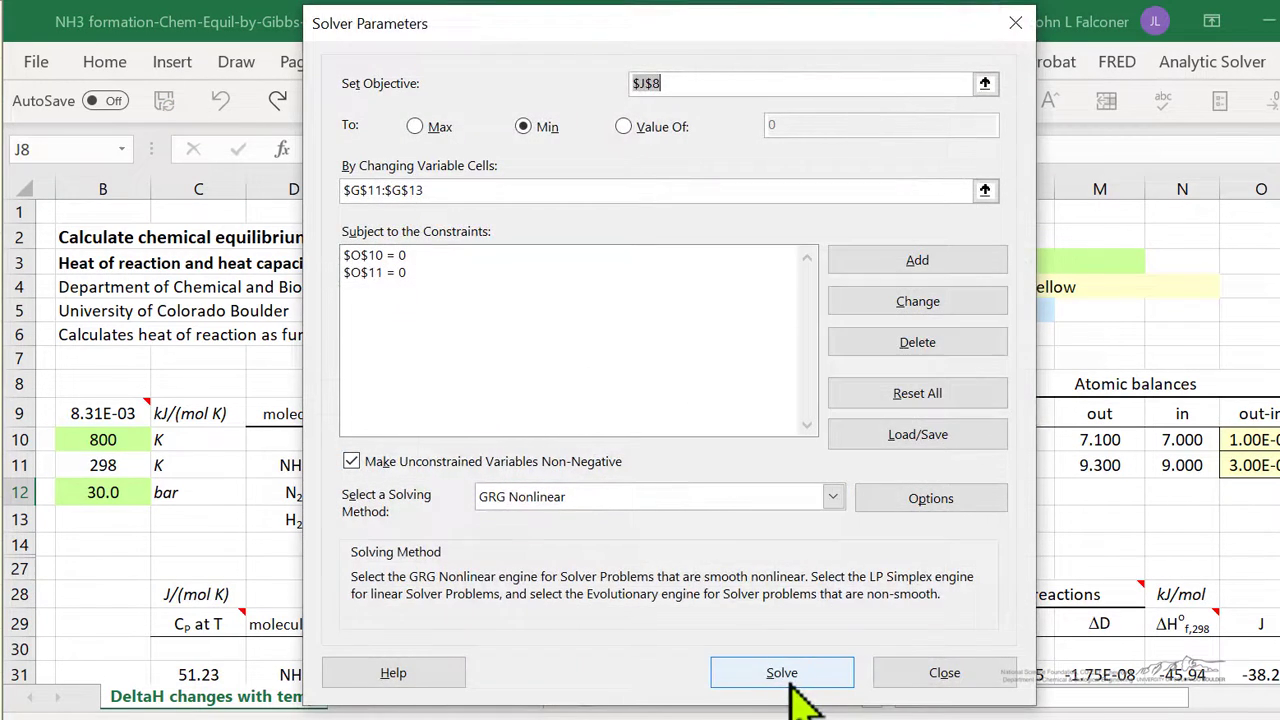
left_click(782, 672)
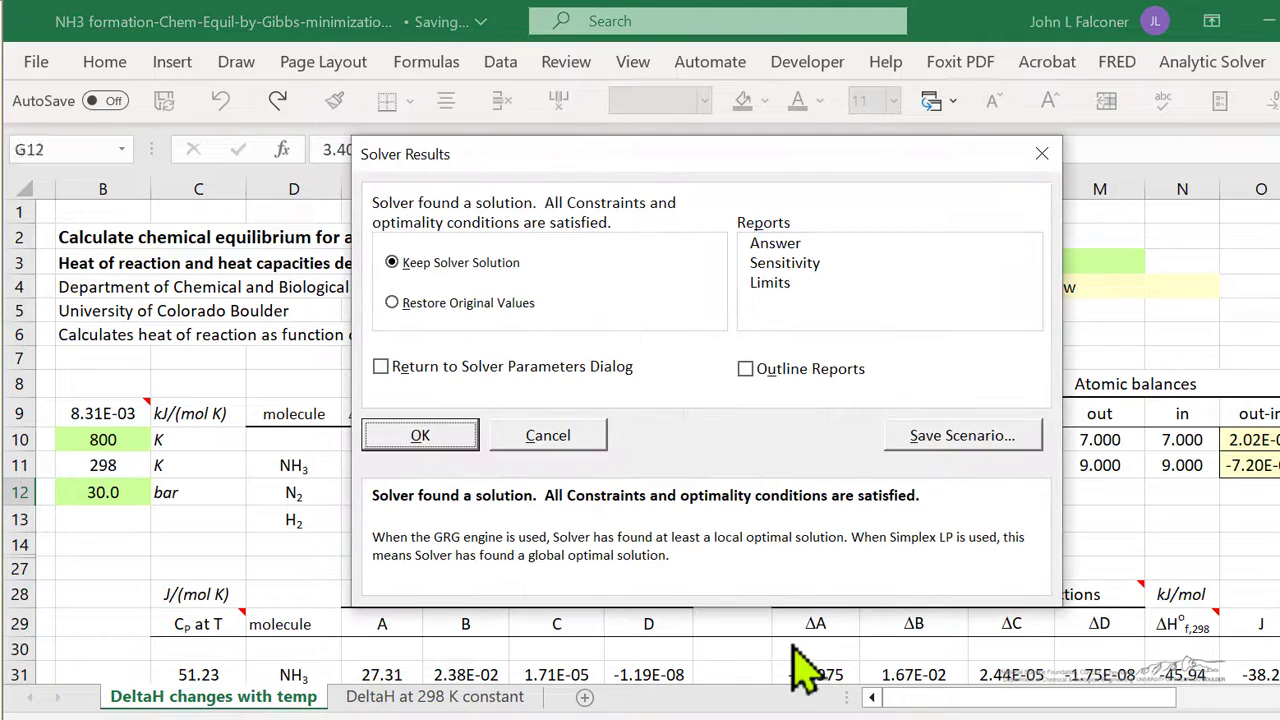
left_click(420, 435)
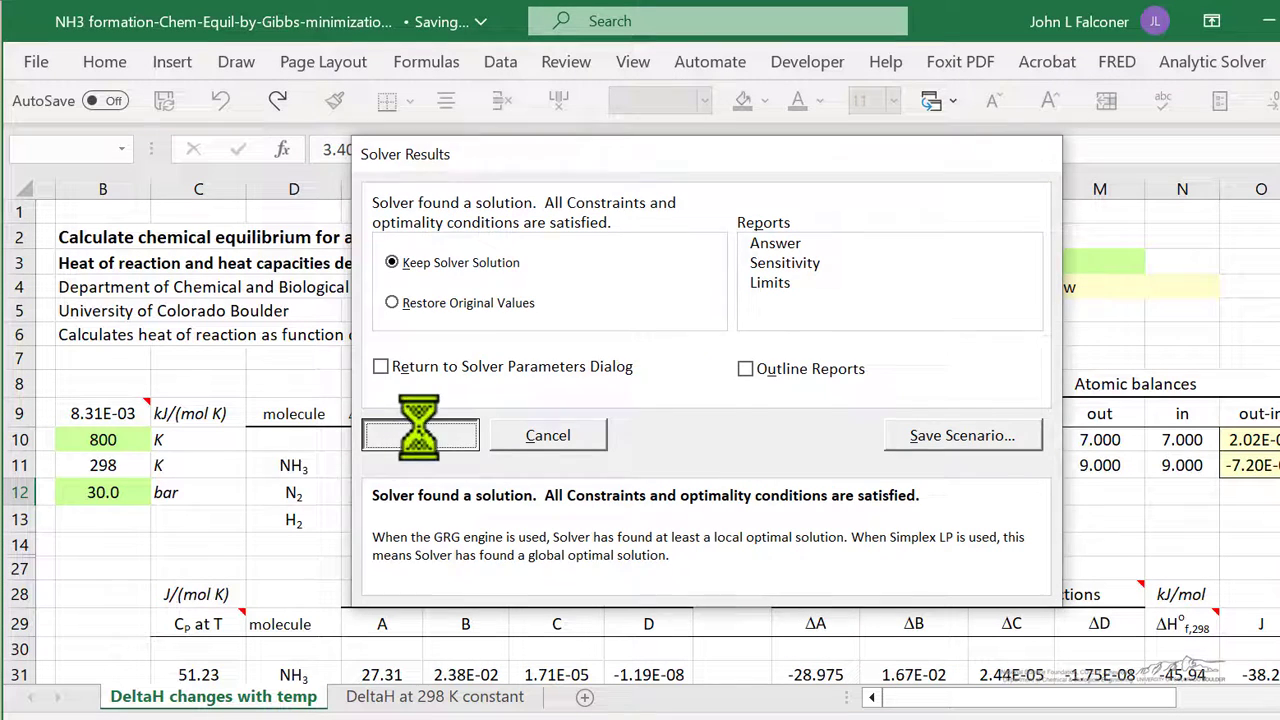
left_click(420, 434)
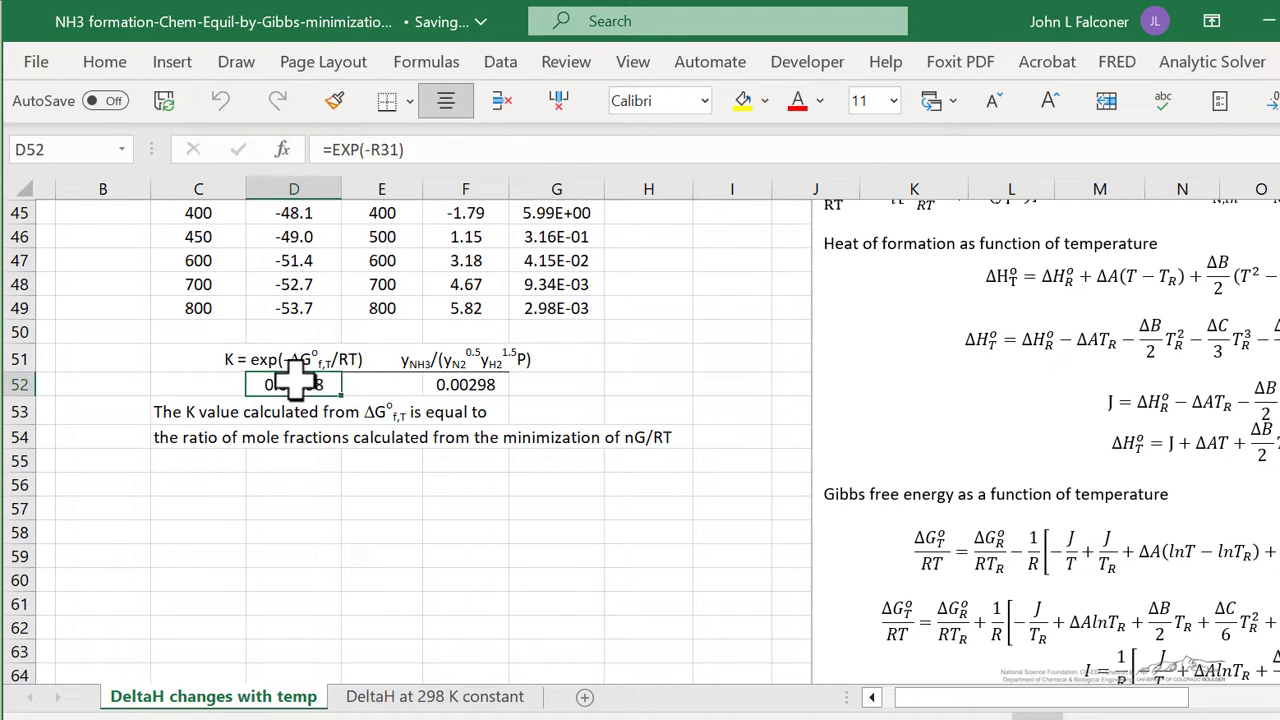
left_click(465, 384)
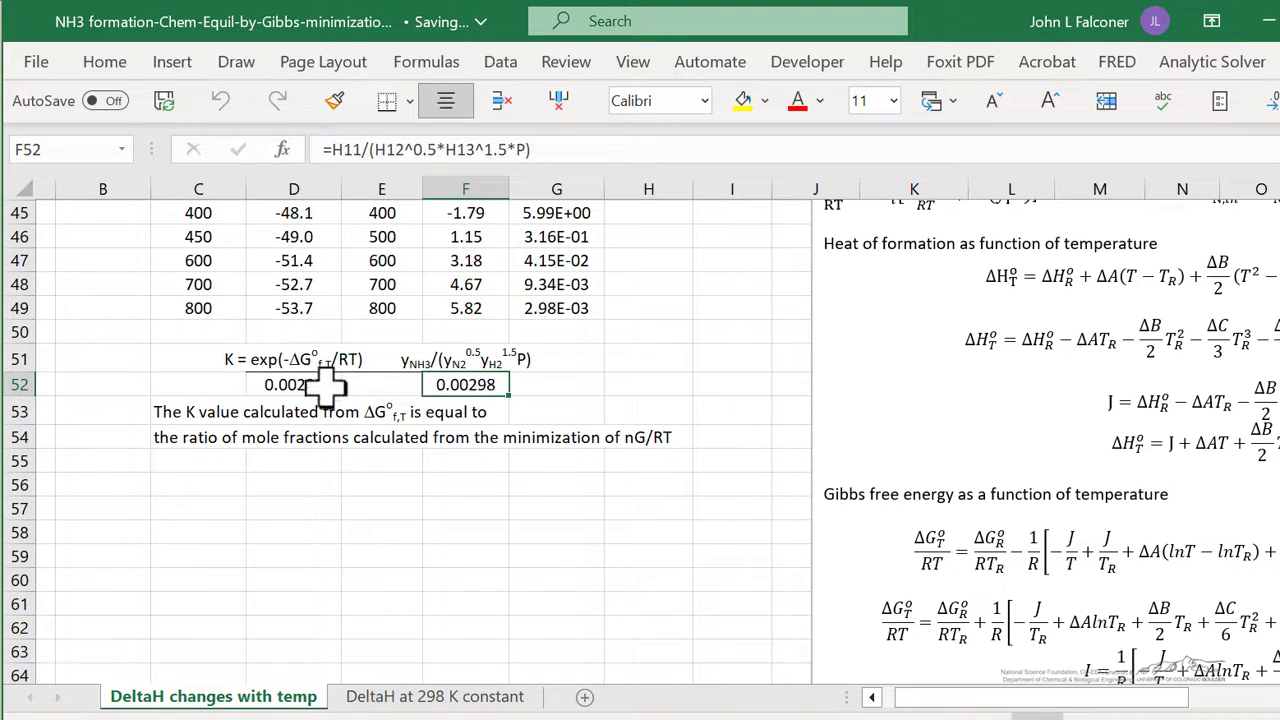
left_click(293, 384)
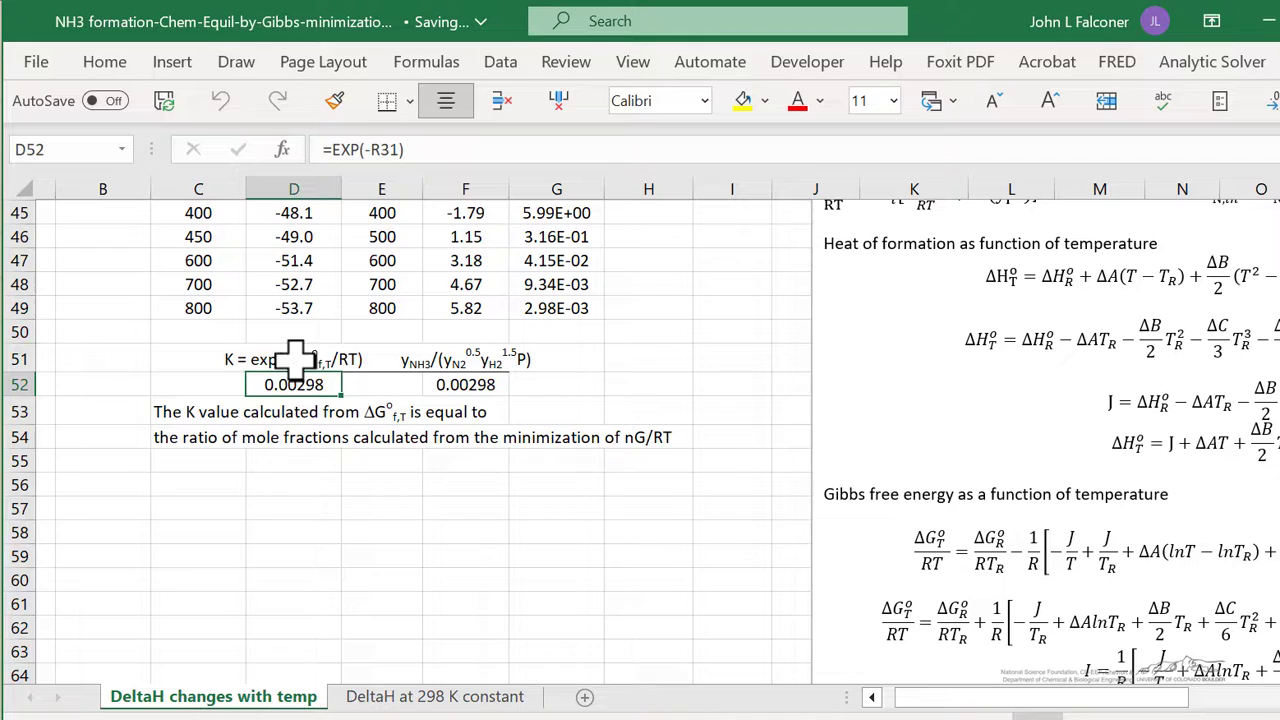
left_click(465, 384)
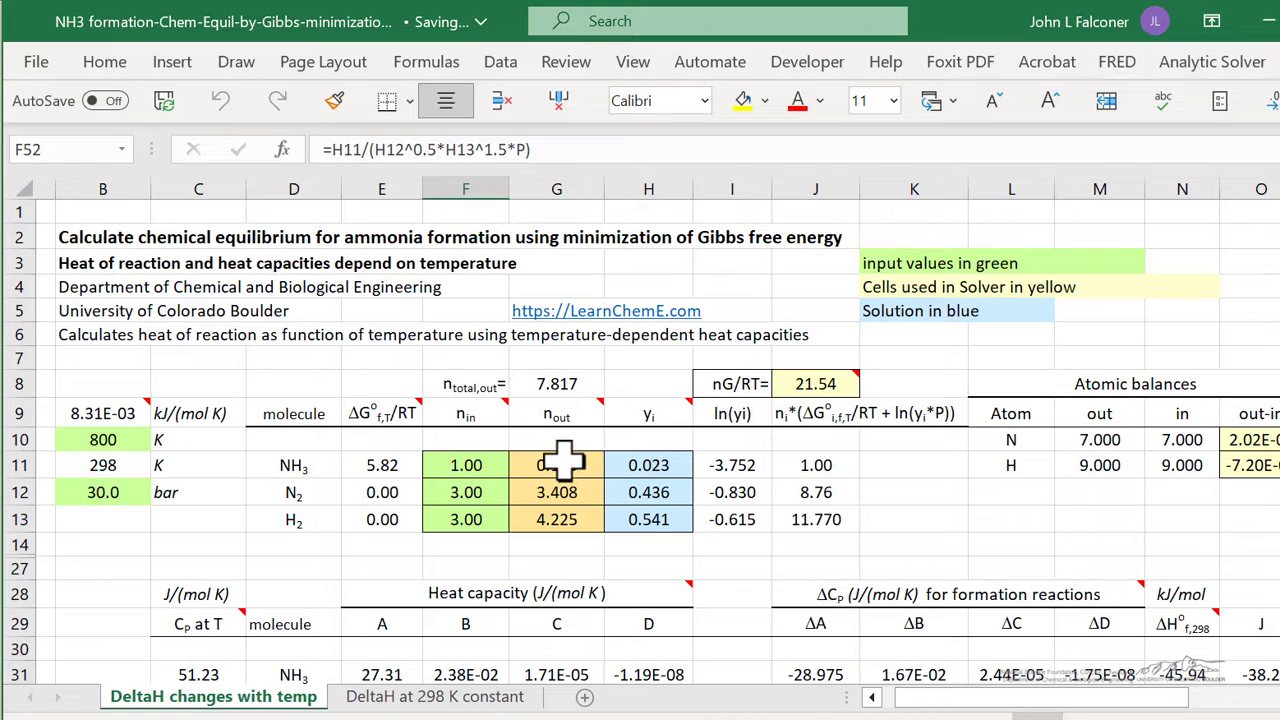
left_click(556, 464)
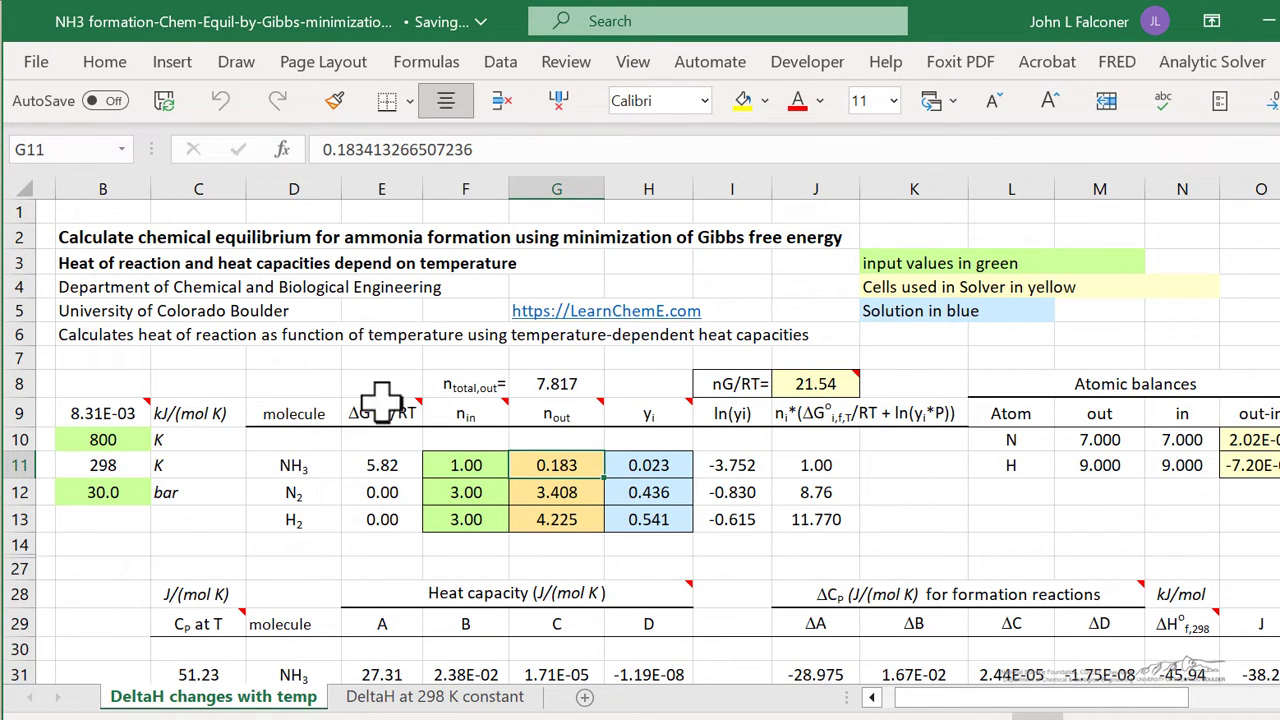
mouse_move(600, 480)
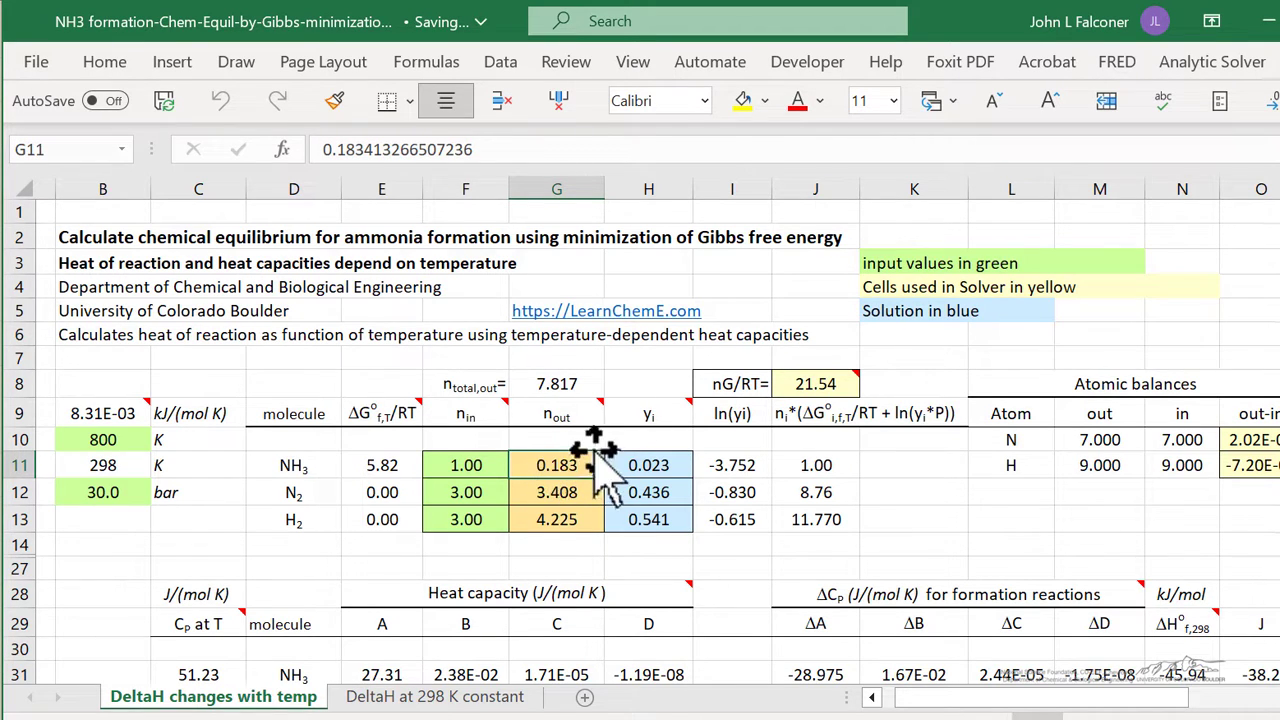